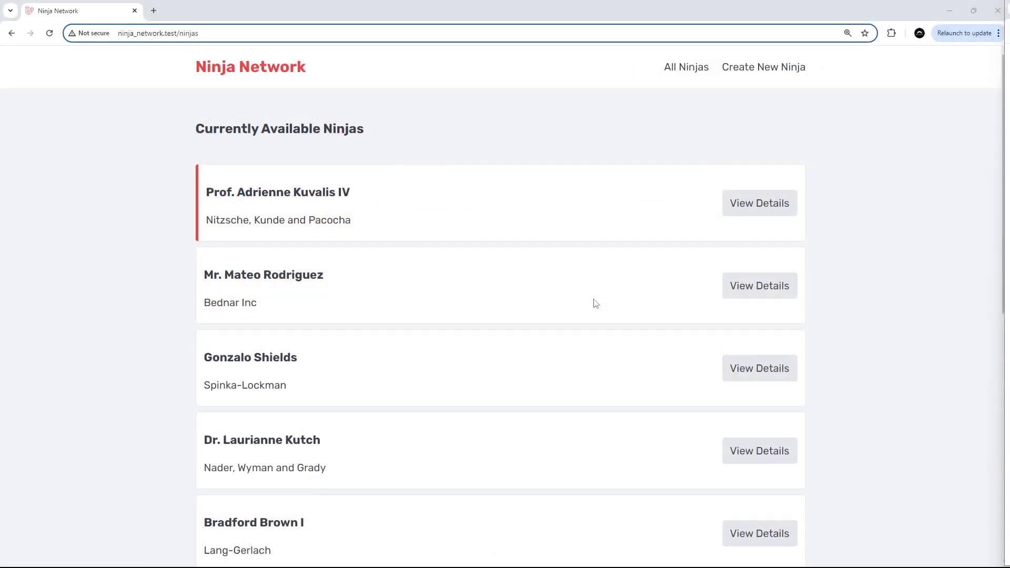
pyautogui.moveTo(767, 274)
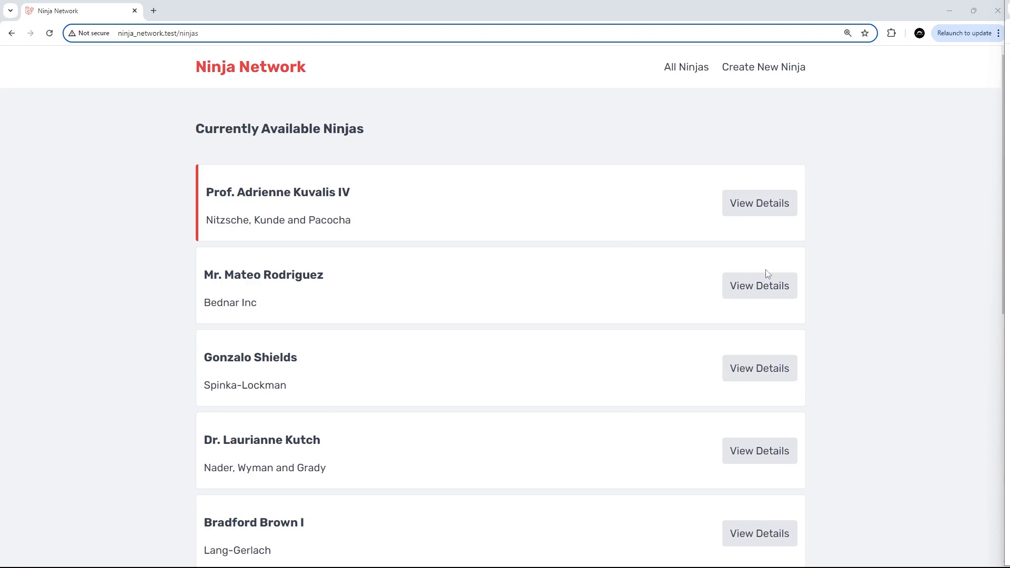
# Navigate from the ninja list to the Create New Ninja page in the browser.
pyautogui.click(760, 287)
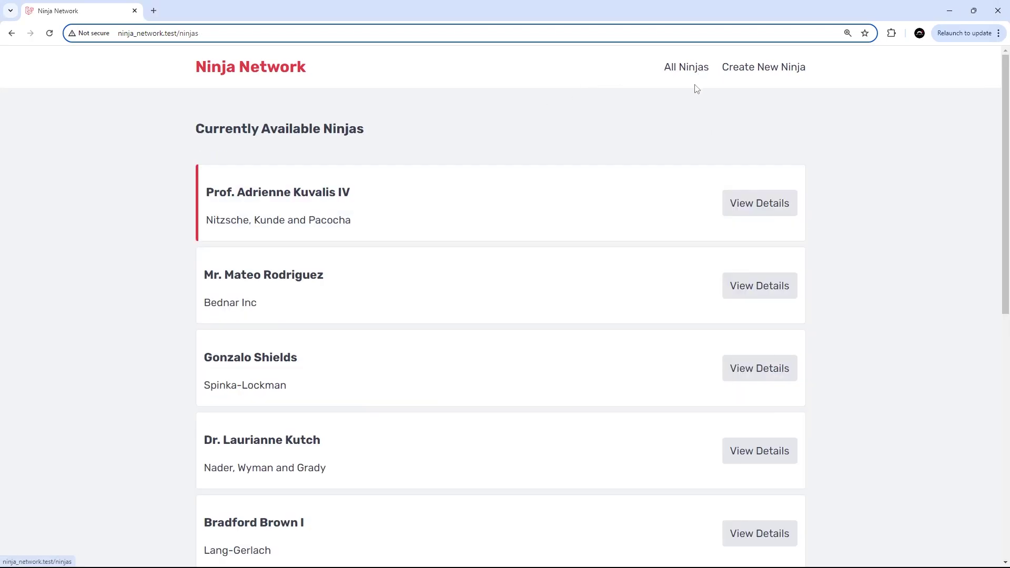
pyautogui.moveTo(784, 72)
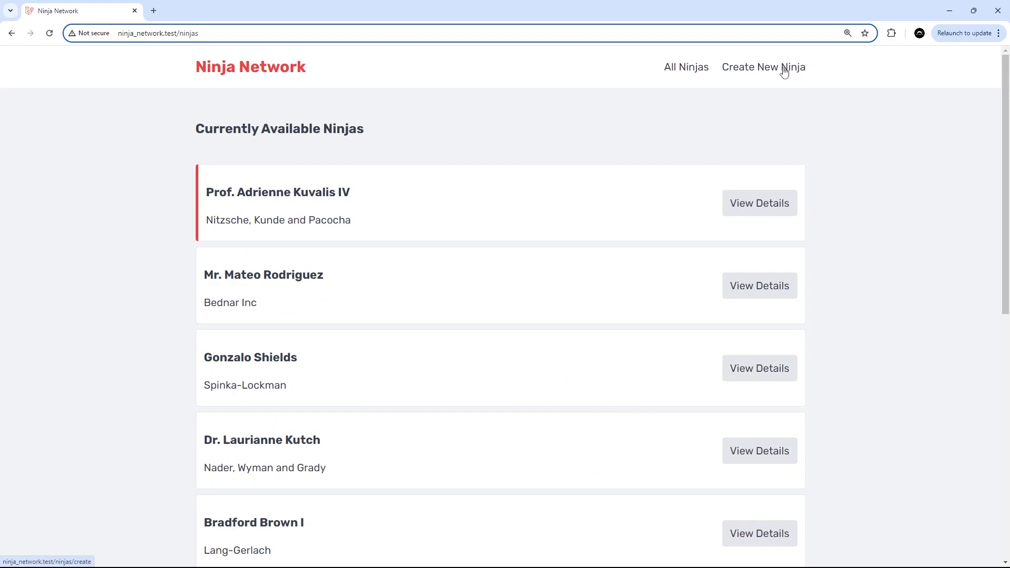
pyautogui.click(764, 67)
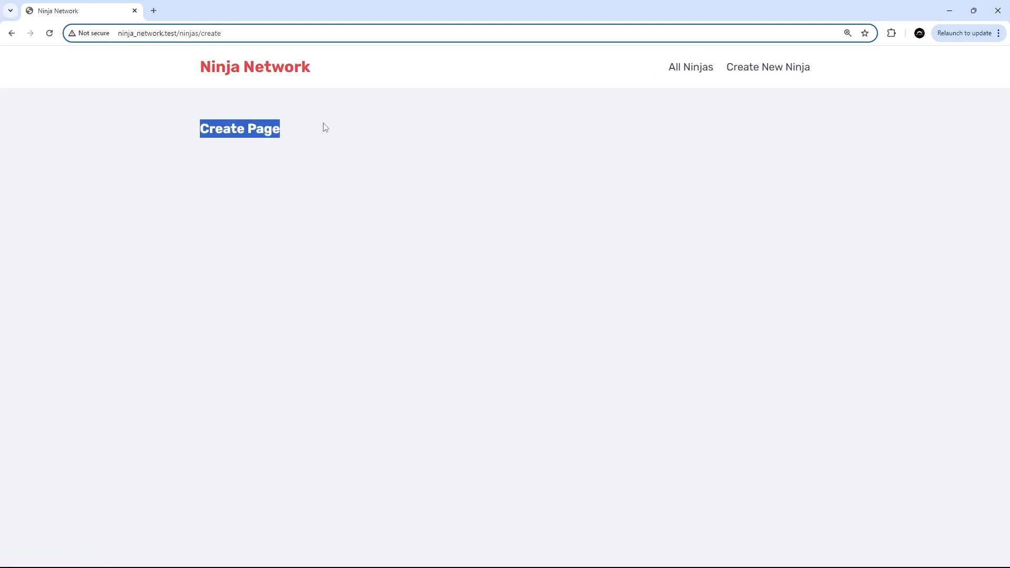
pyautogui.click(444, 156)
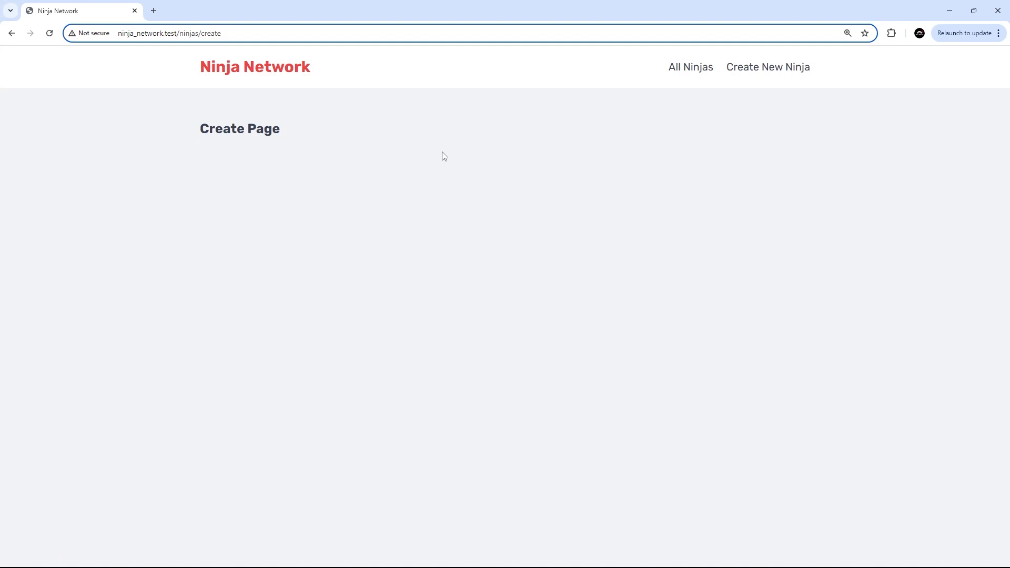
pyautogui.moveTo(445, 376)
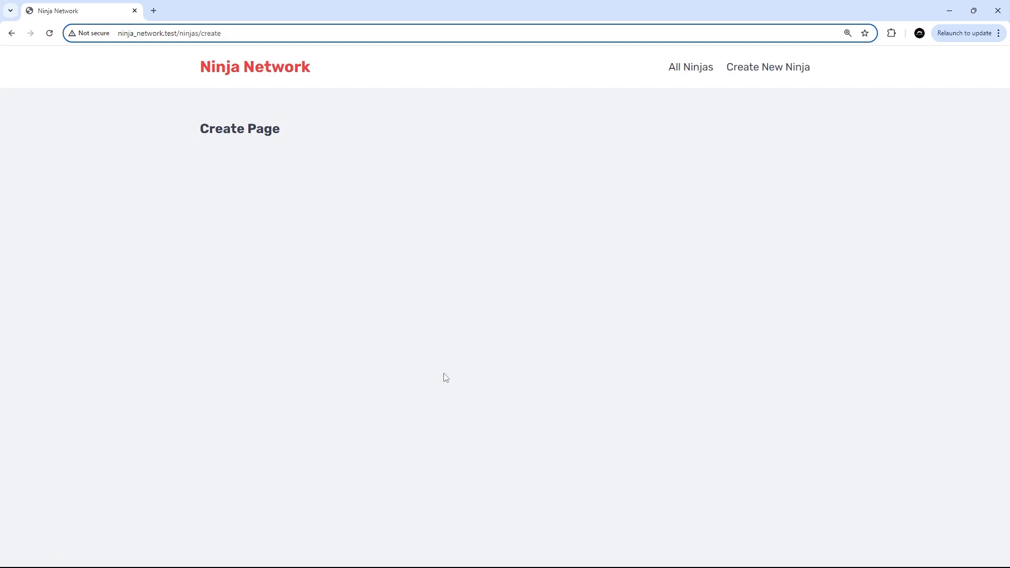
pyautogui.moveTo(478, 370)
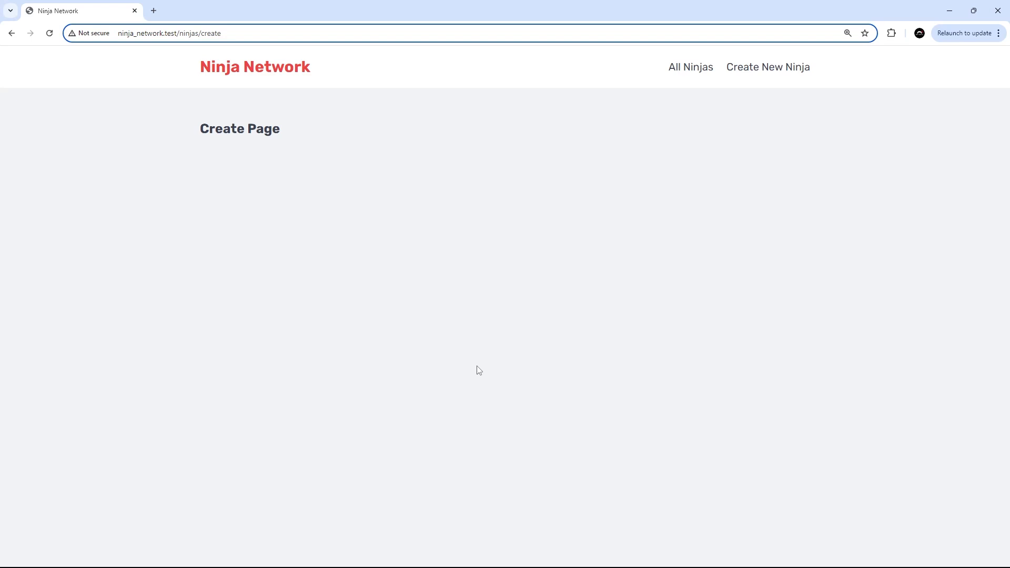
pyautogui.moveTo(511, 364)
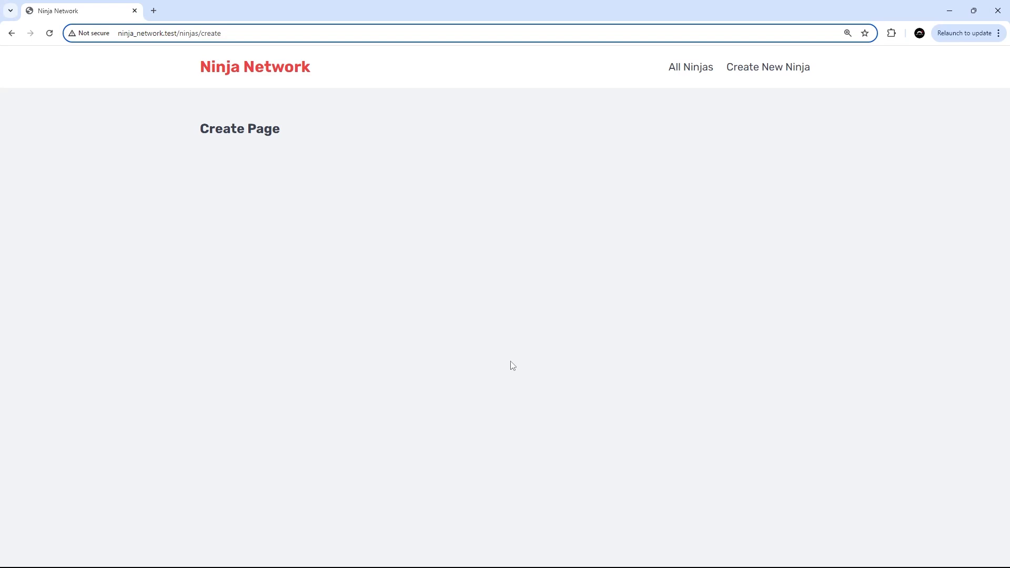
pyautogui.moveTo(515, 358)
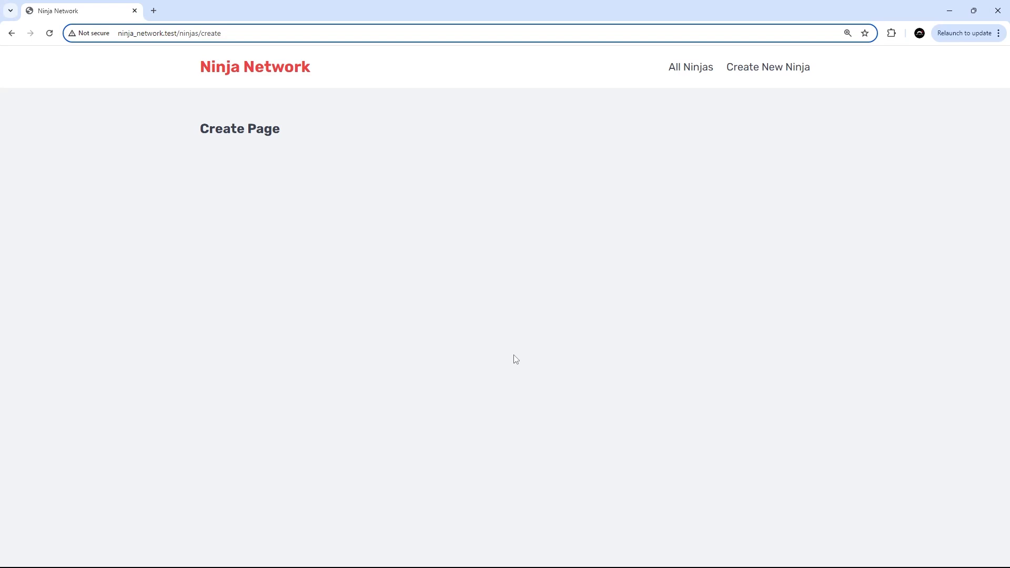
pyautogui.moveTo(513, 358)
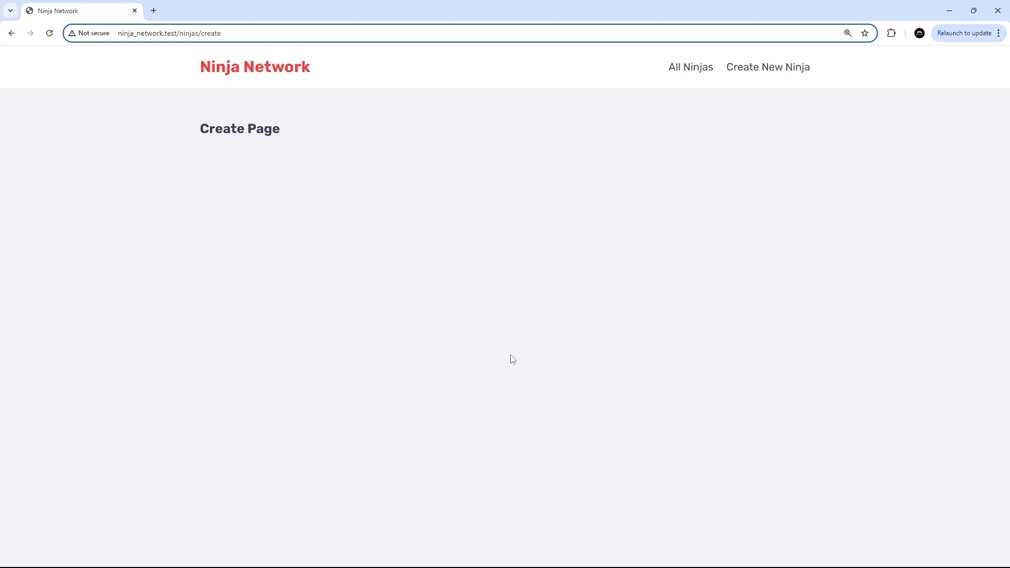
pyautogui.moveTo(297, 269)
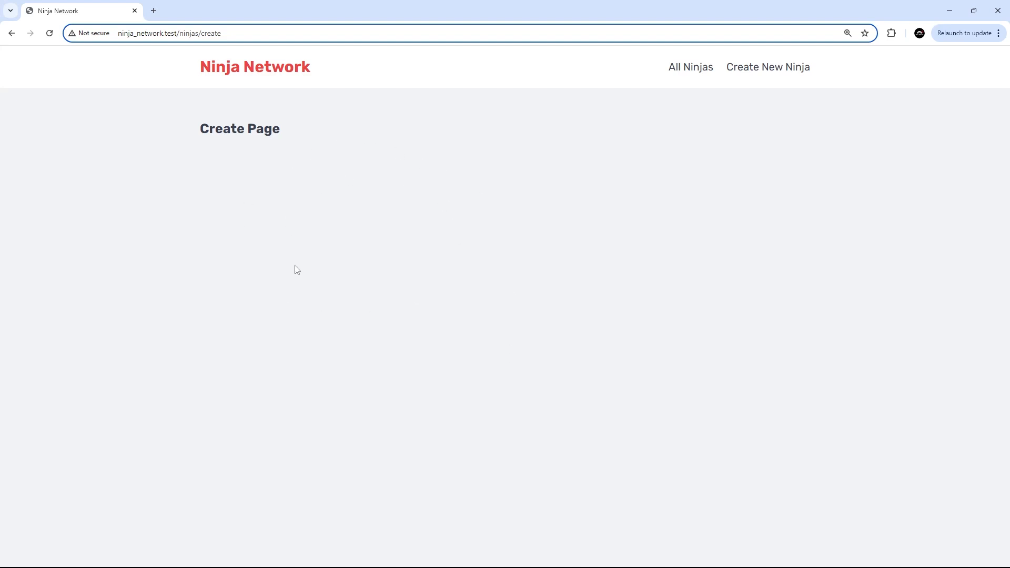
pyautogui.moveTo(298, 272)
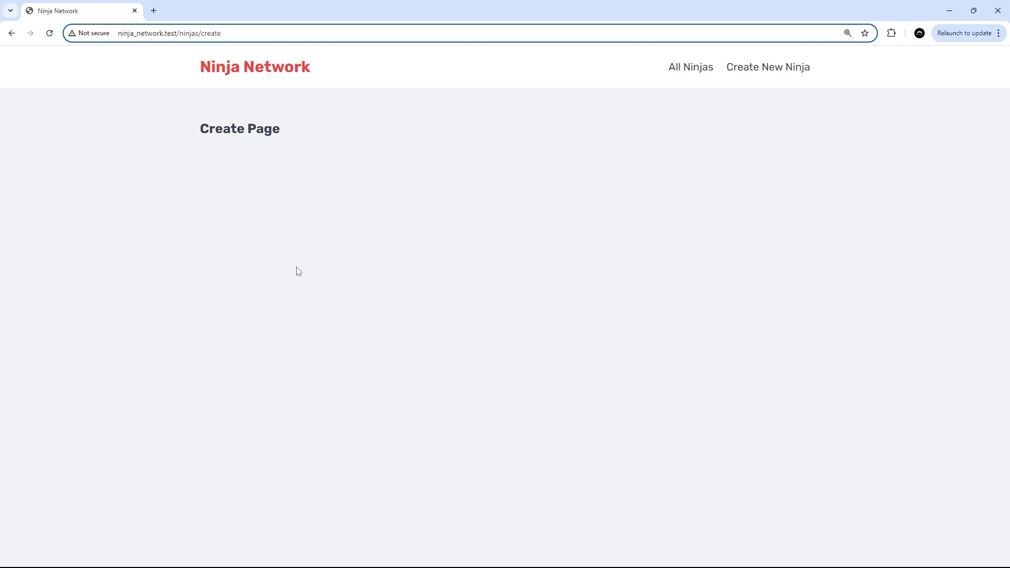
pyautogui.moveTo(256, 293)
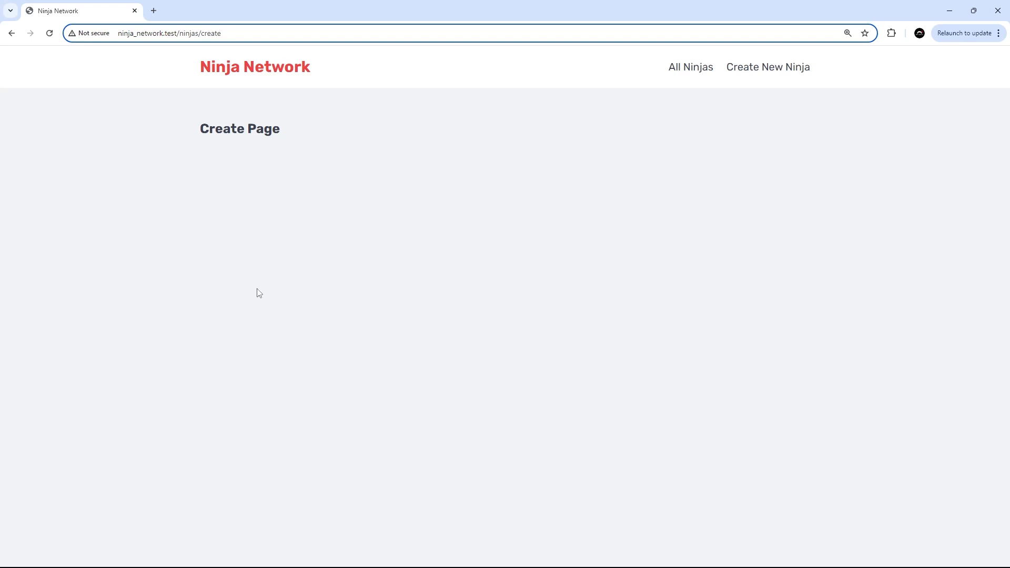
pyautogui.moveTo(278, 286)
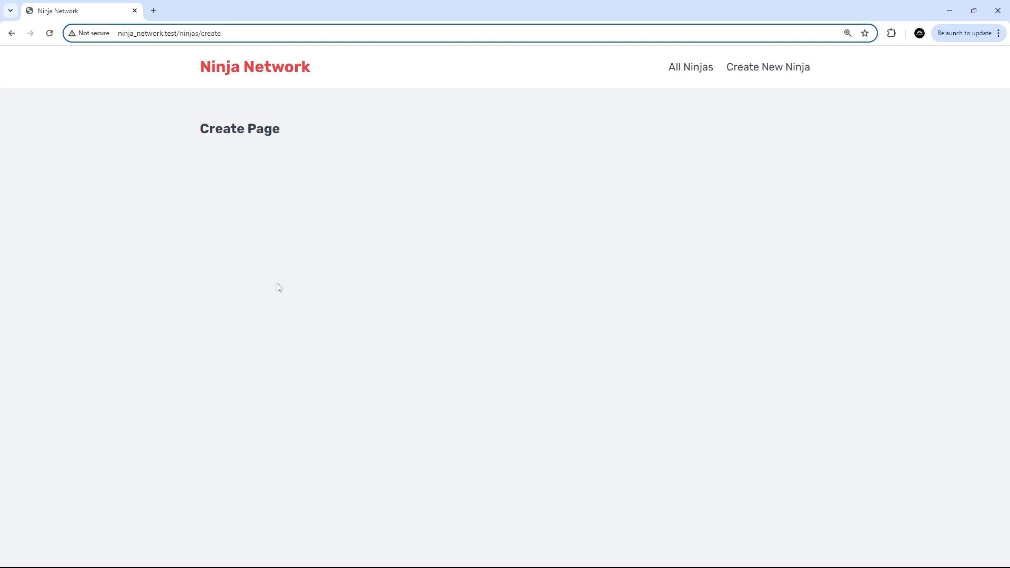
pyautogui.moveTo(278, 284)
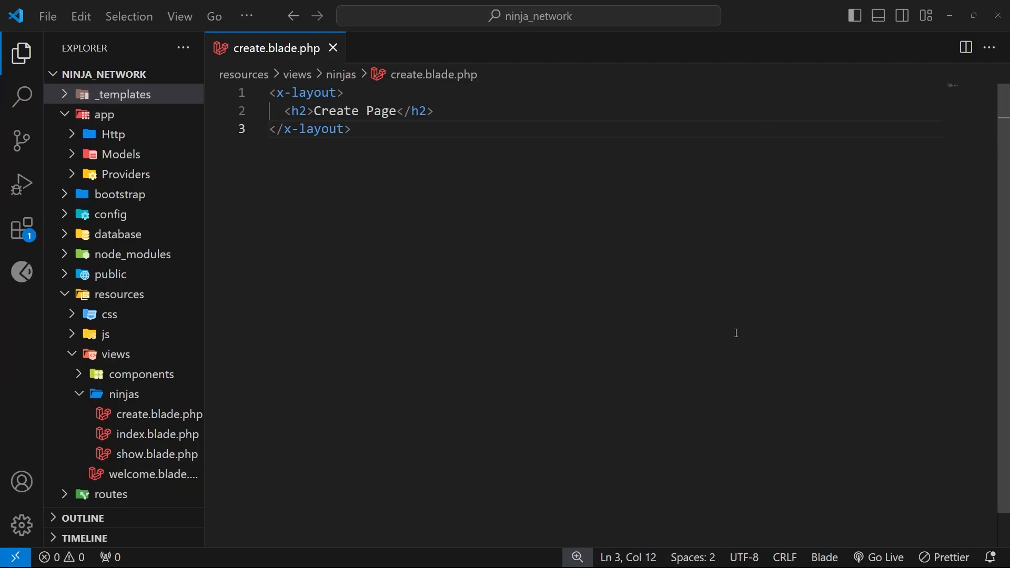
pyautogui.moveTo(622, 299)
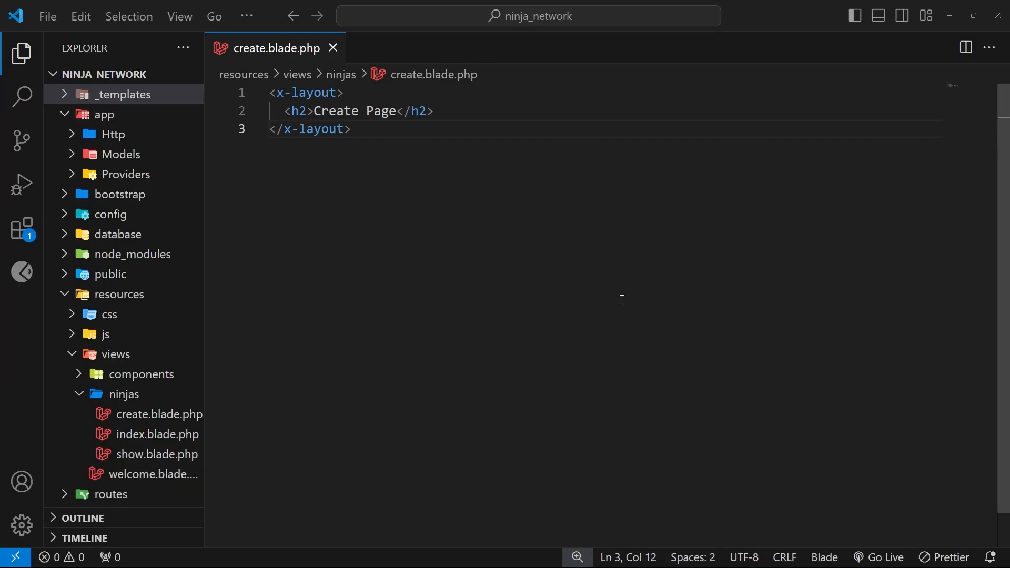
pyautogui.moveTo(332, 325)
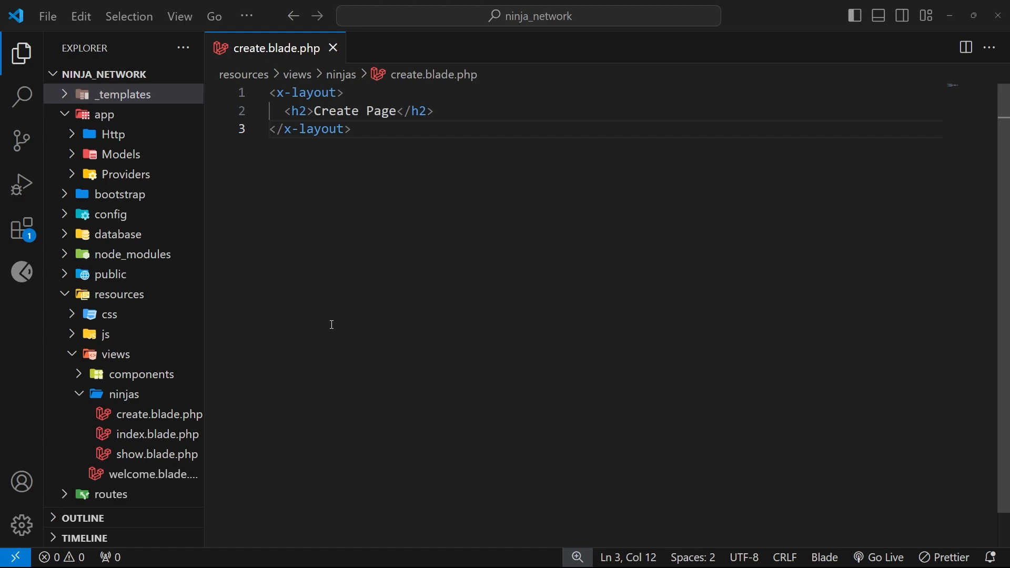
pyautogui.moveTo(376, 364)
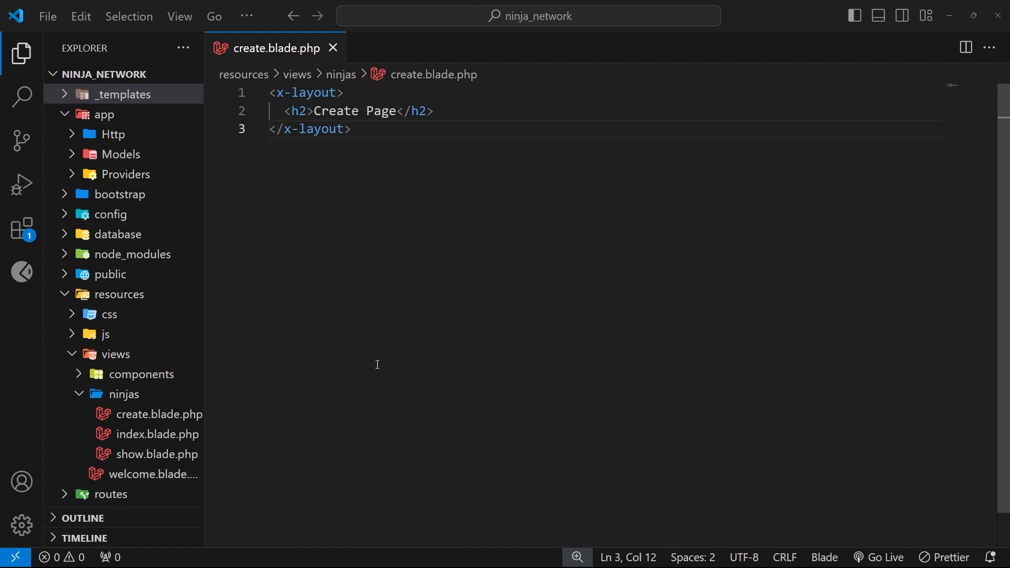
pyautogui.moveTo(369, 370)
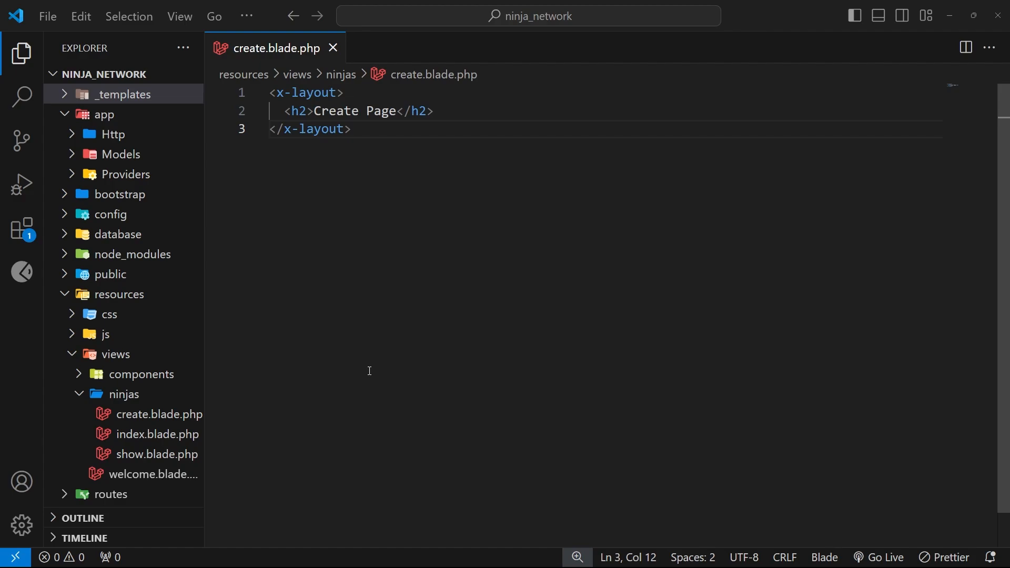
pyautogui.moveTo(490, 194)
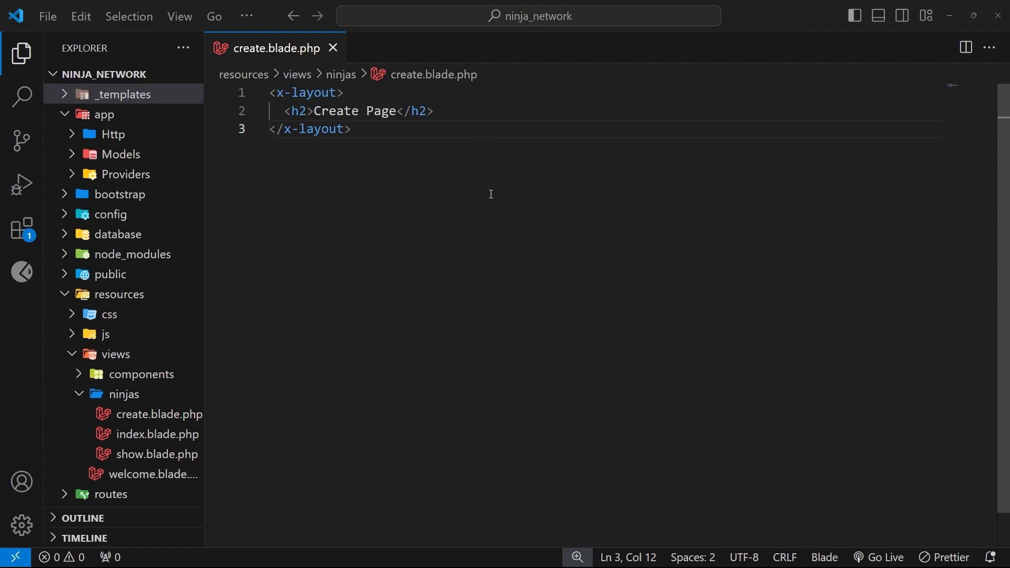
pyautogui.moveTo(459, 207)
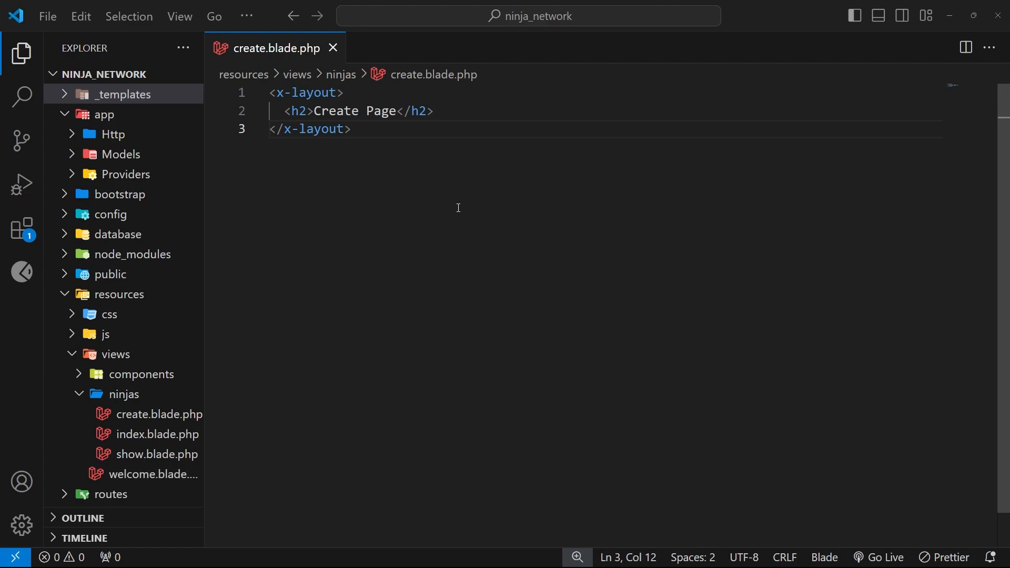
pyautogui.moveTo(449, 197)
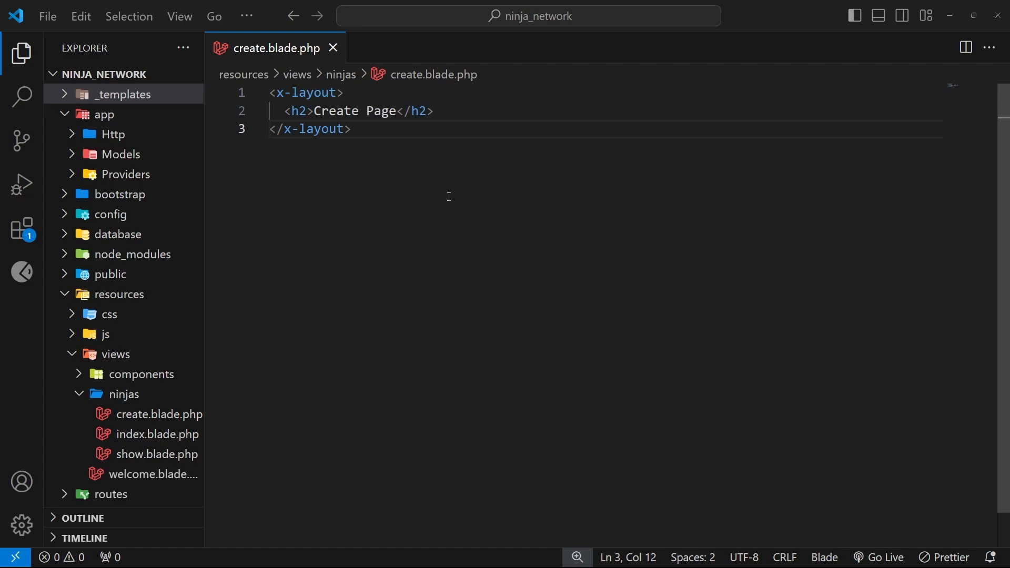
pyautogui.moveTo(152, 104)
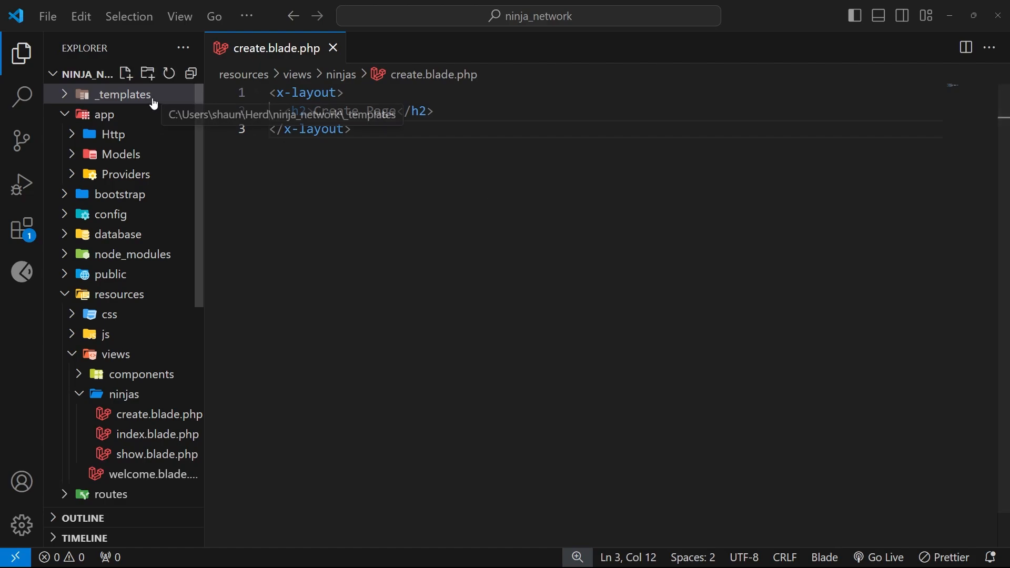
# Copy the whole web_form.blade.php template markup and return to create.blade.php.
pyautogui.click(123, 94)
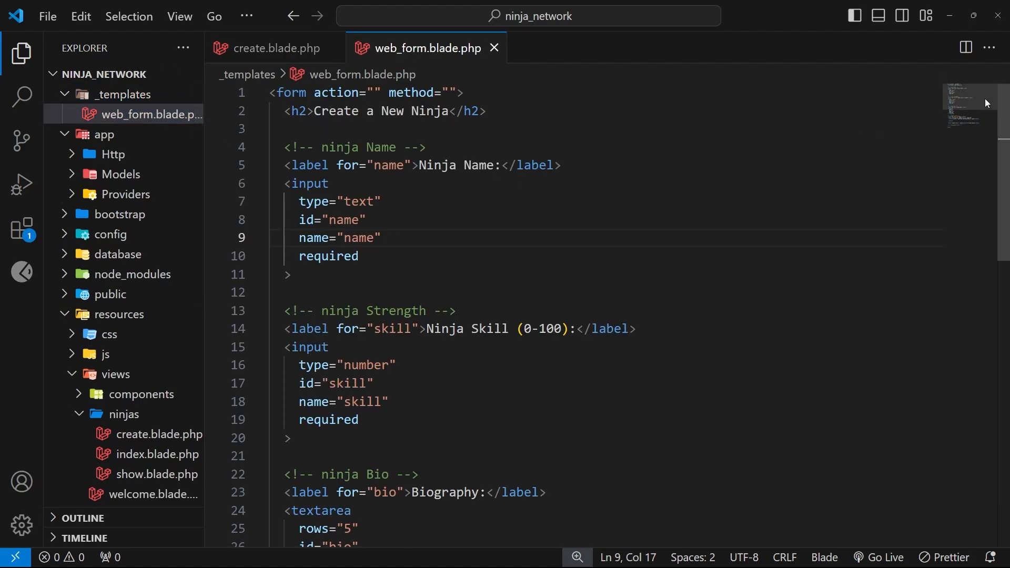
pyautogui.scroll(-3)
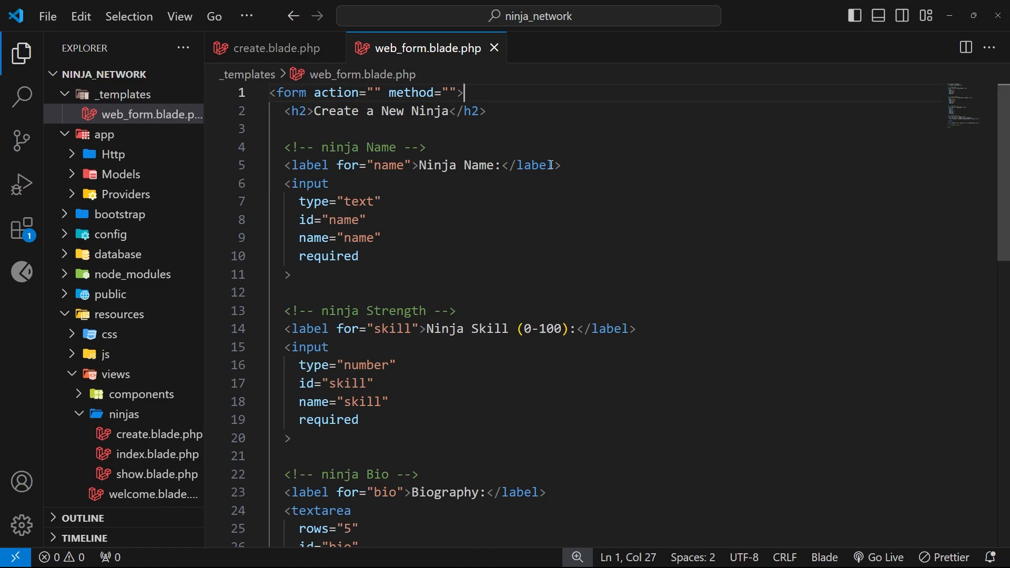
pyautogui.press('Ctrl+a')
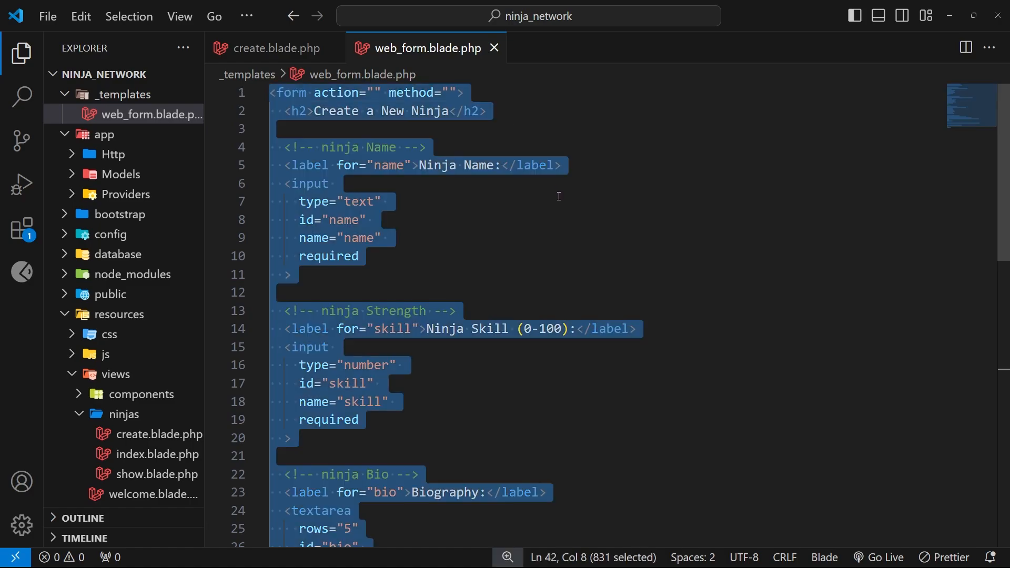
pyautogui.click(276, 49)
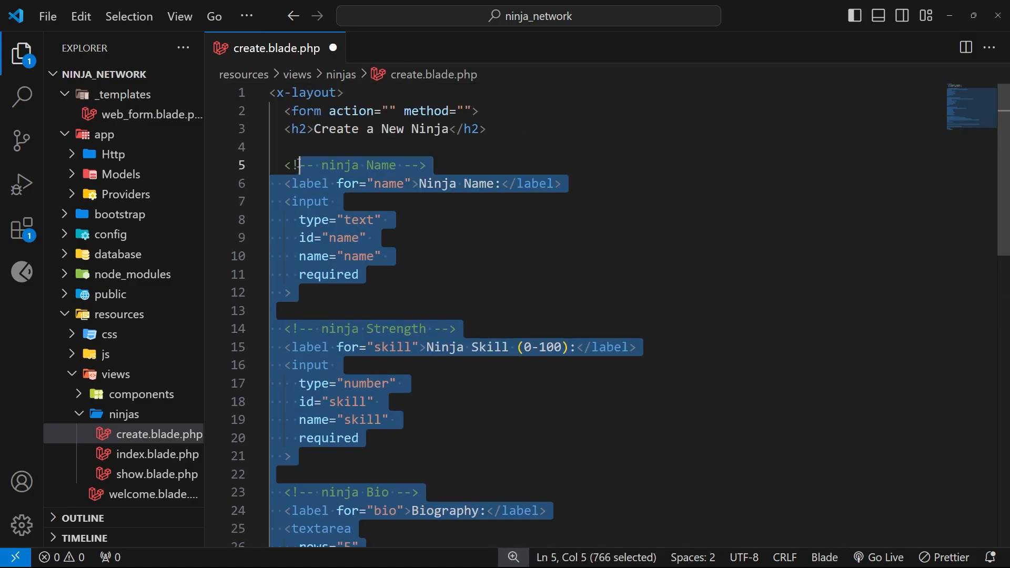
# Review the pasted form, highlighting the name attributes of the name input.
pyautogui.click(404, 220)
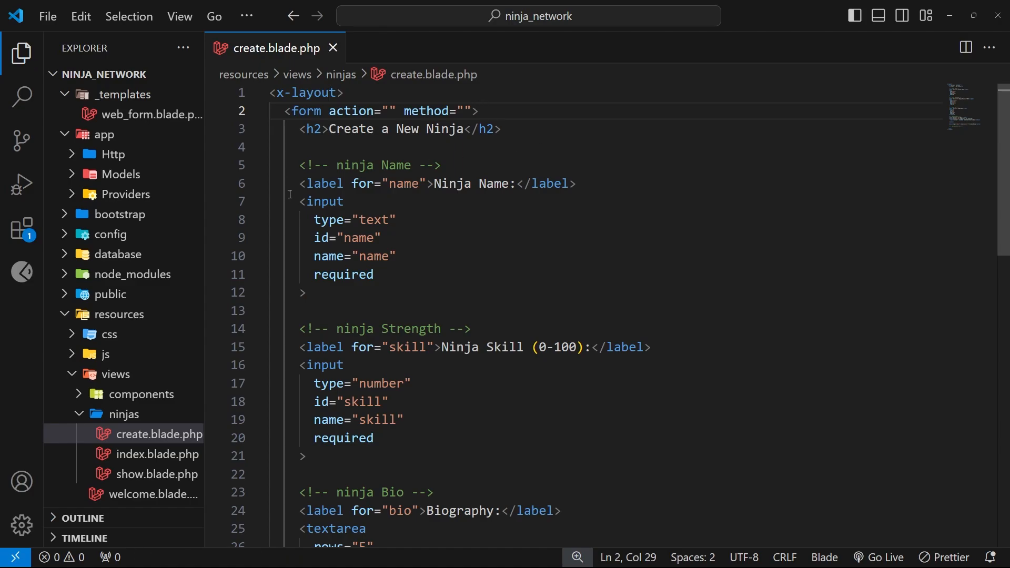
pyautogui.moveTo(302, 183); pyautogui.dragTo(307, 293)
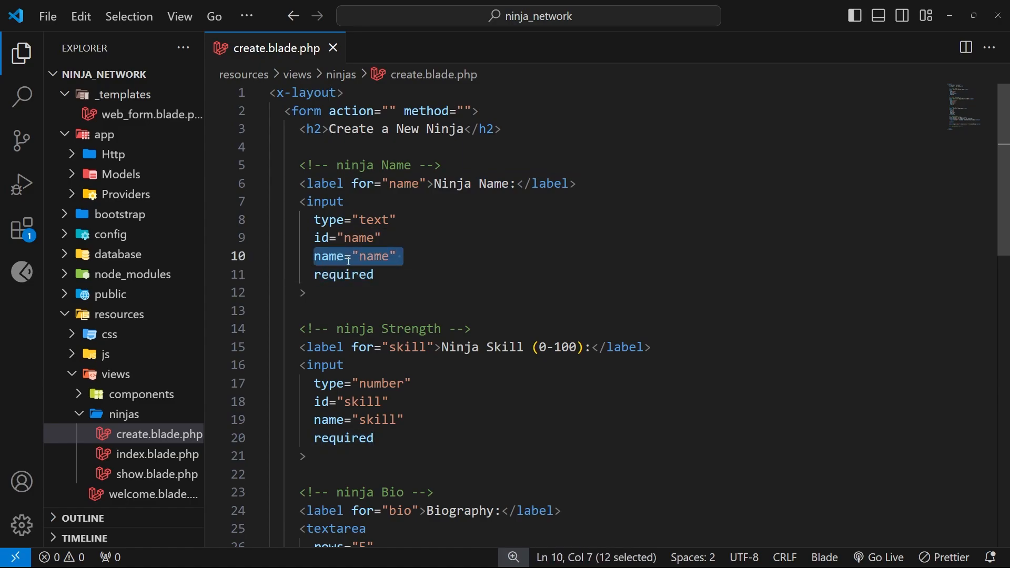
pyautogui.doubleClick(374, 256)
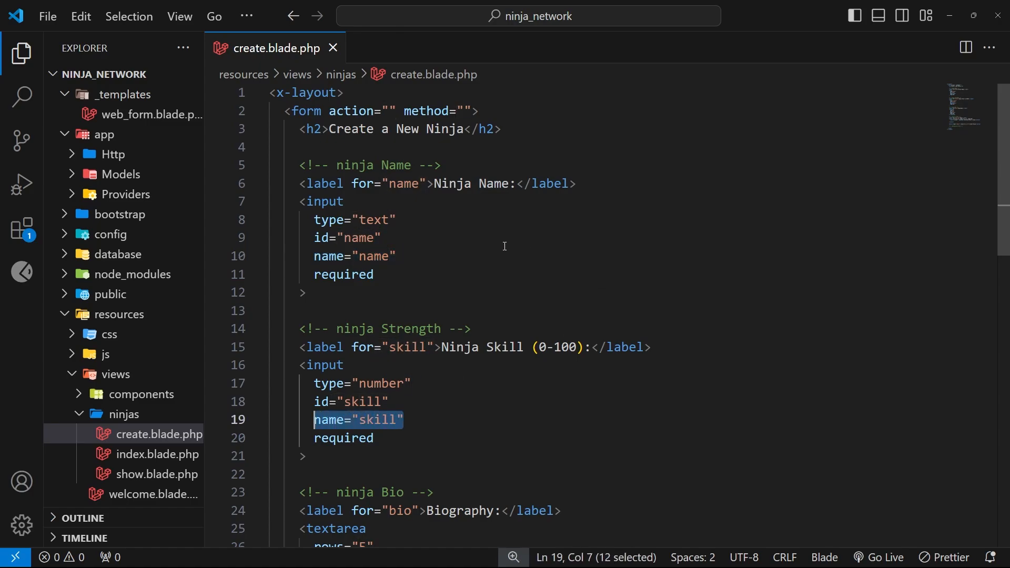
pyautogui.click(504, 256)
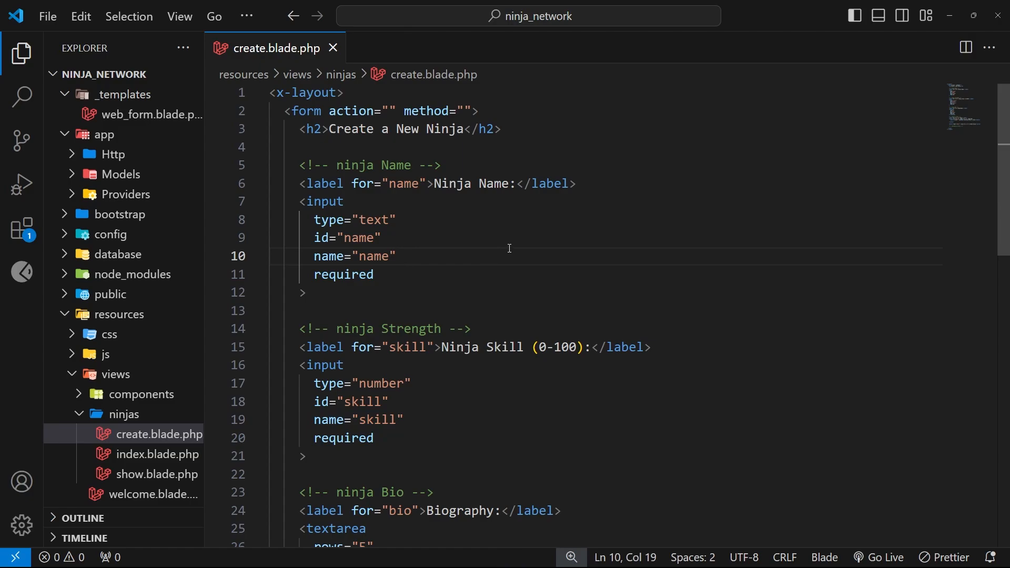
pyautogui.moveTo(541, 248)
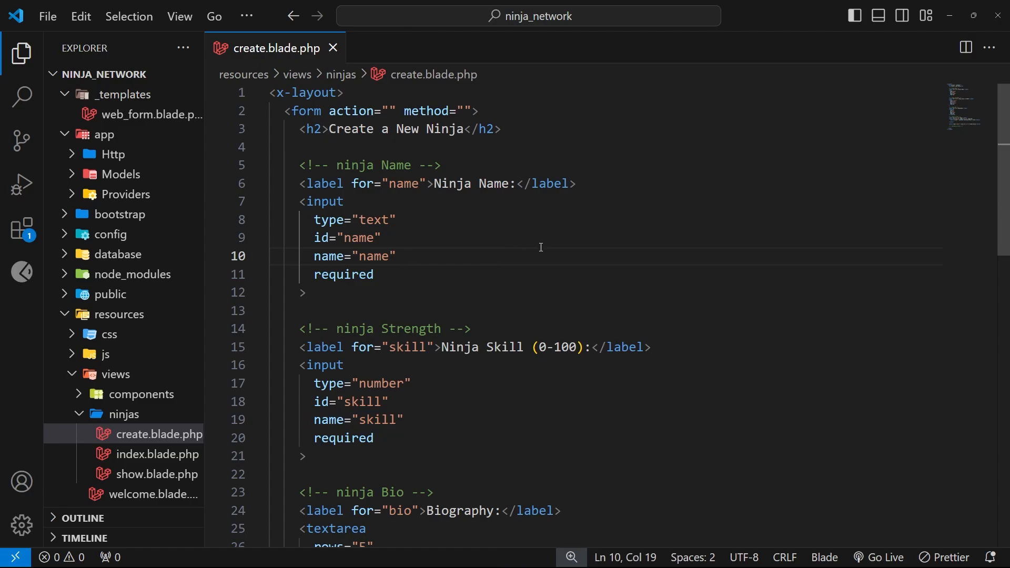
pyautogui.moveTo(461, 261)
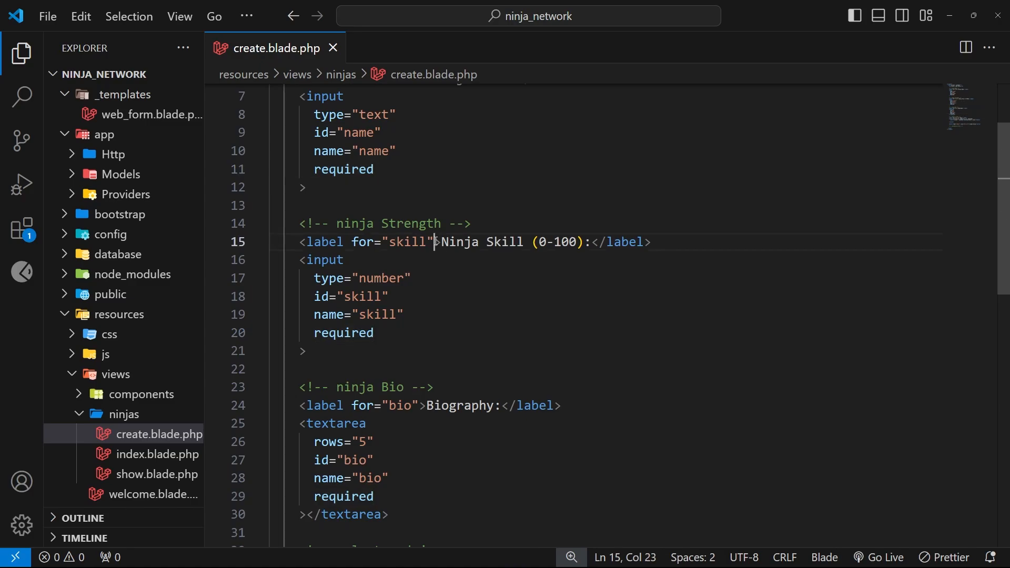
# Highlight the skill input's number type and the dojo label/select lines while explaining them.
pyautogui.moveTo(314, 278); pyautogui.dragTo(420, 278)
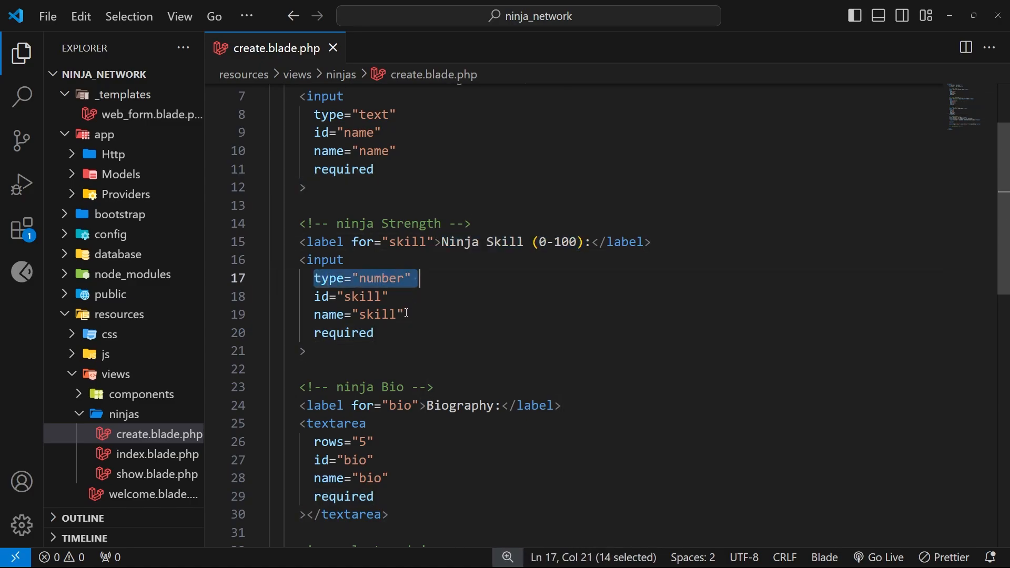
pyautogui.scroll(-3)
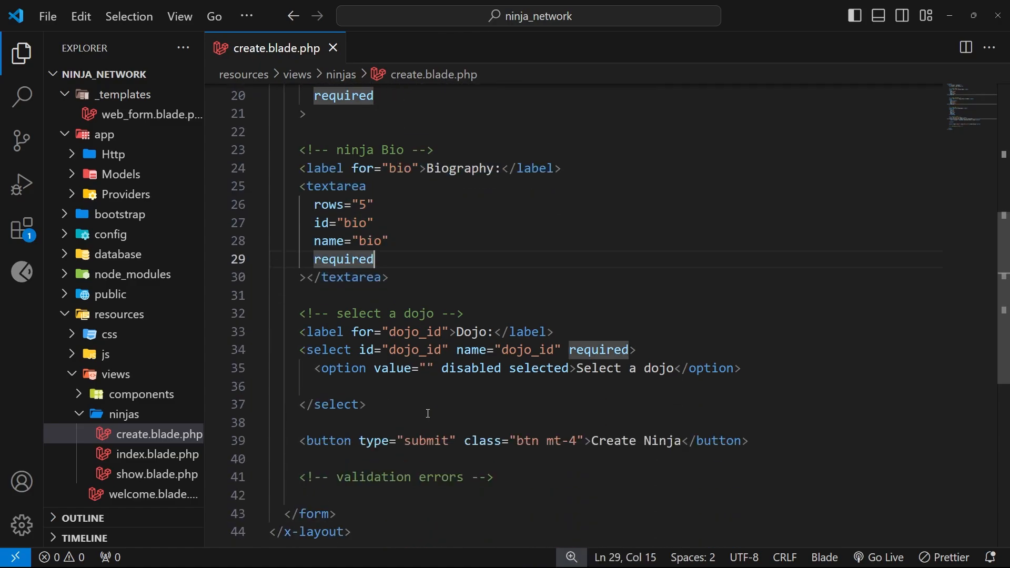
pyautogui.moveTo(297, 332); pyautogui.dragTo(637, 349)
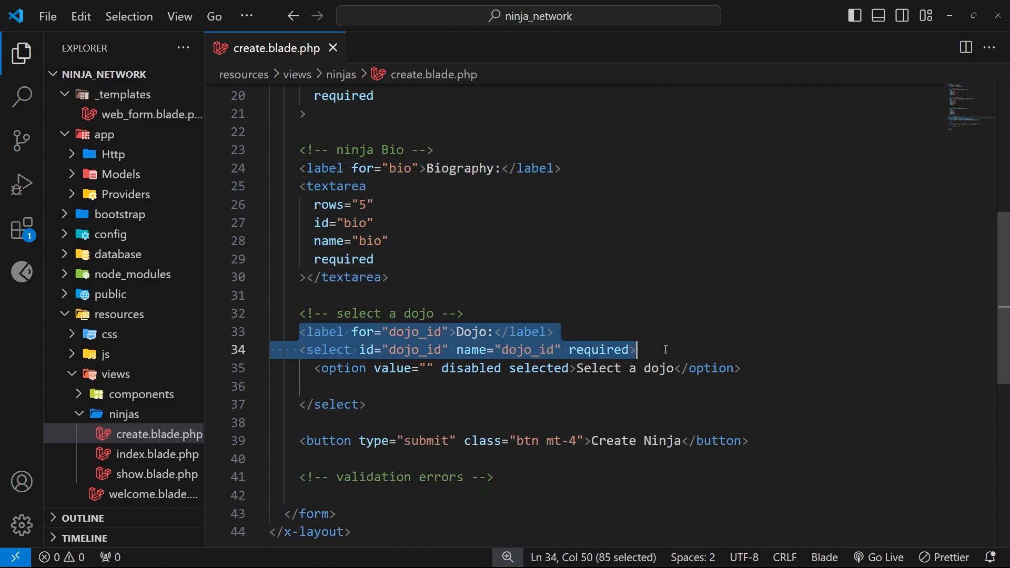
pyautogui.click(556, 400)
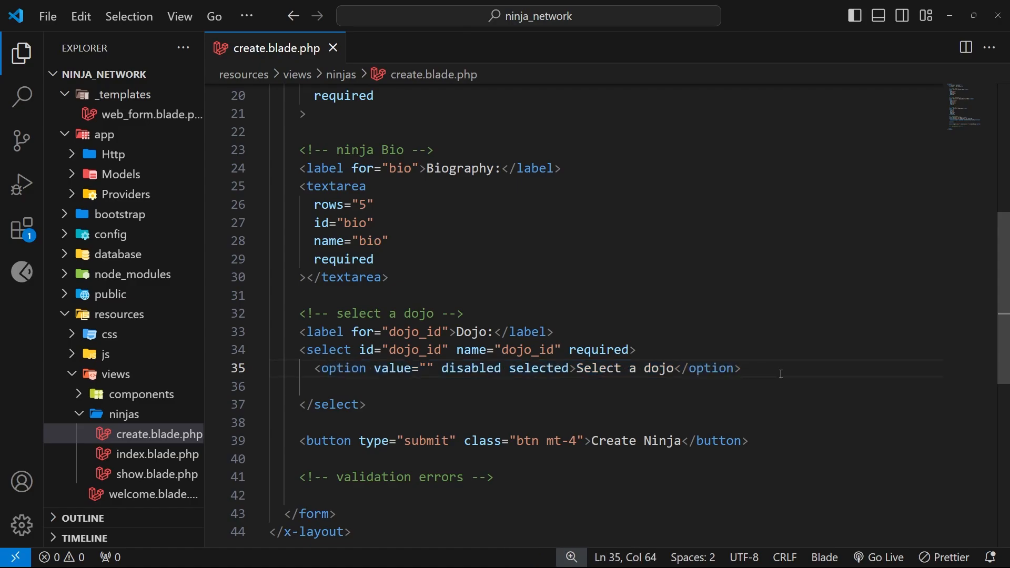
pyautogui.moveTo(760, 439)
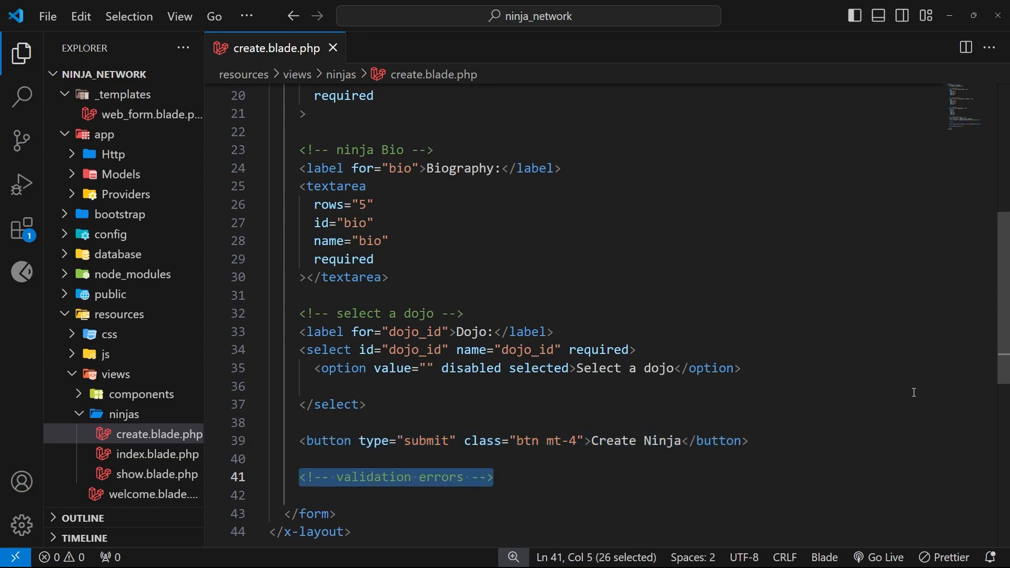
pyautogui.moveTo(939, 348)
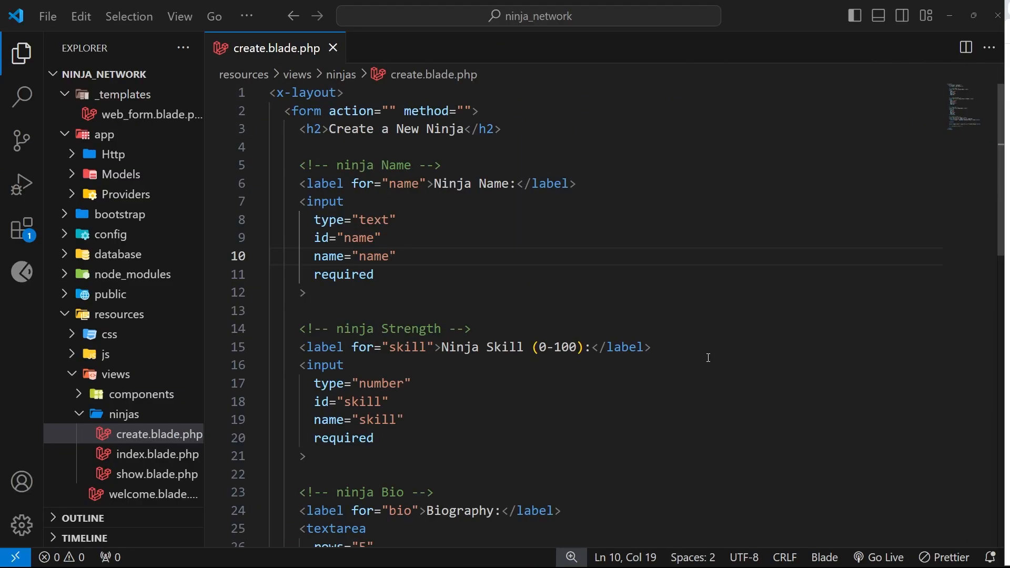
pyautogui.moveTo(474, 226)
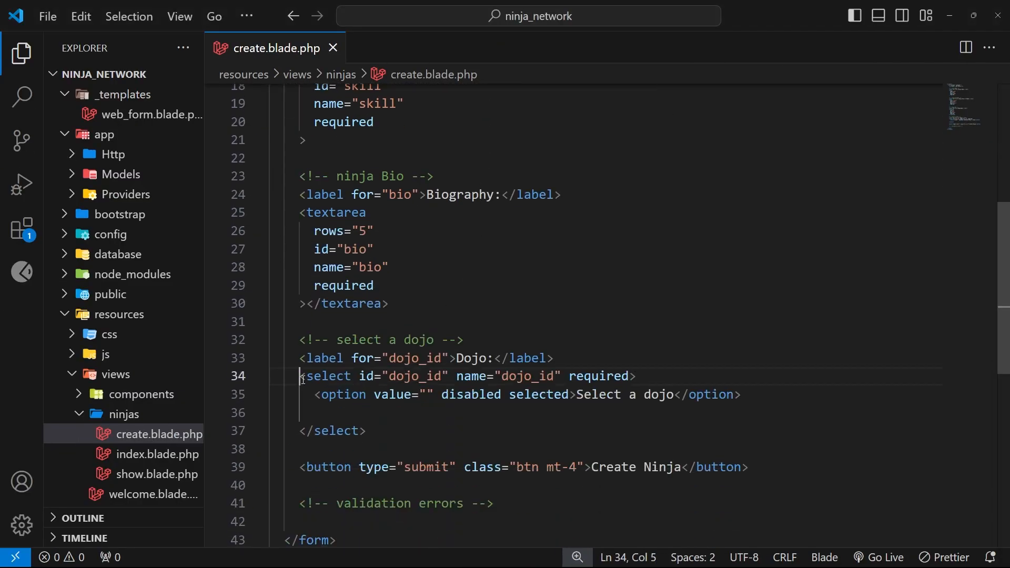
# Select the dojo select block and place the caret on its empty inner line.
pyautogui.moveTo(300, 377); pyautogui.dragTo(367, 431)
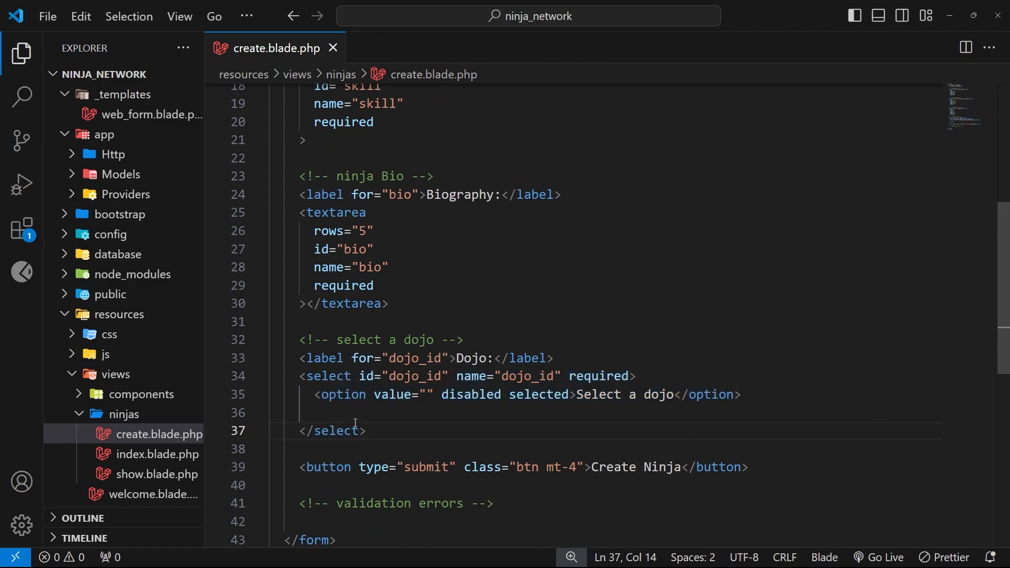
pyautogui.click(464, 424)
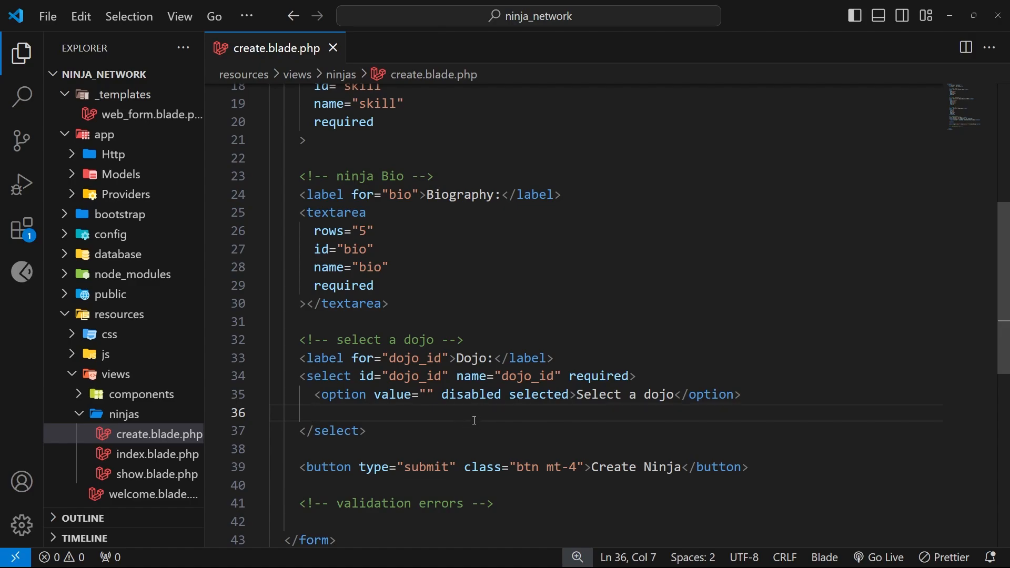
pyautogui.moveTo(503, 408)
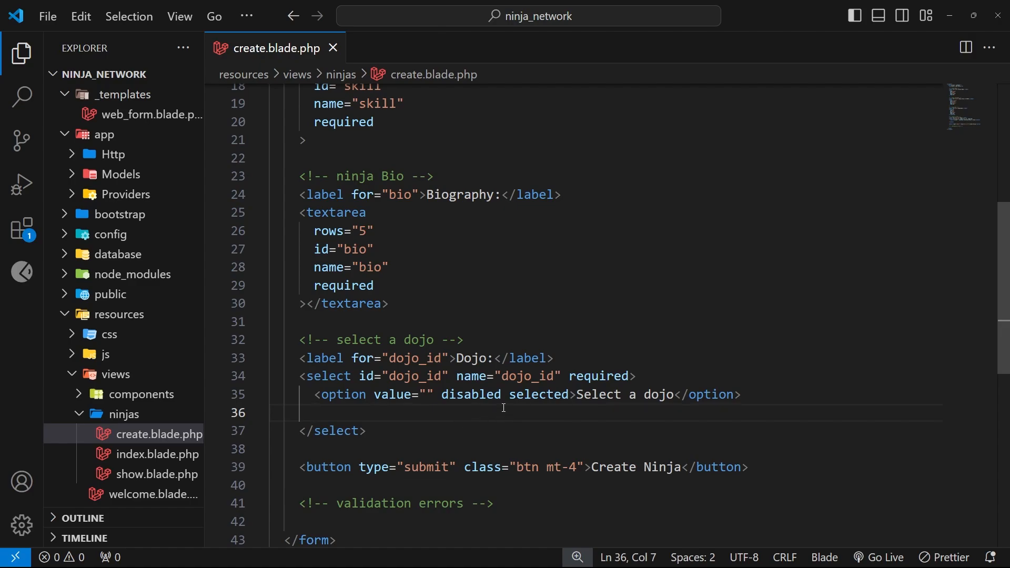
pyautogui.moveTo(506, 399)
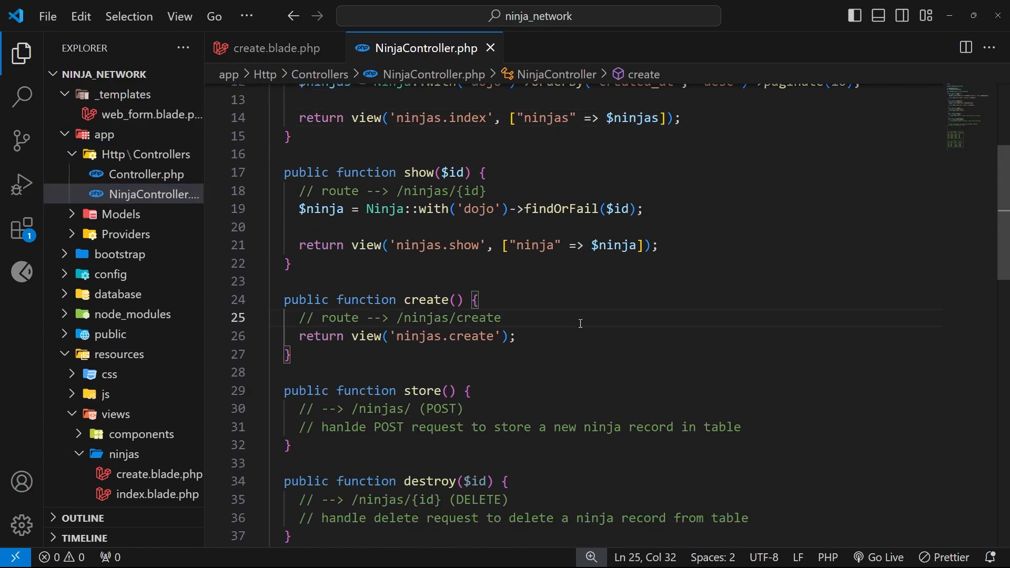
# Add blank lines in the controller's create method, check the dojo select, and return to NinjaController.php.
pyautogui.press('Enter')
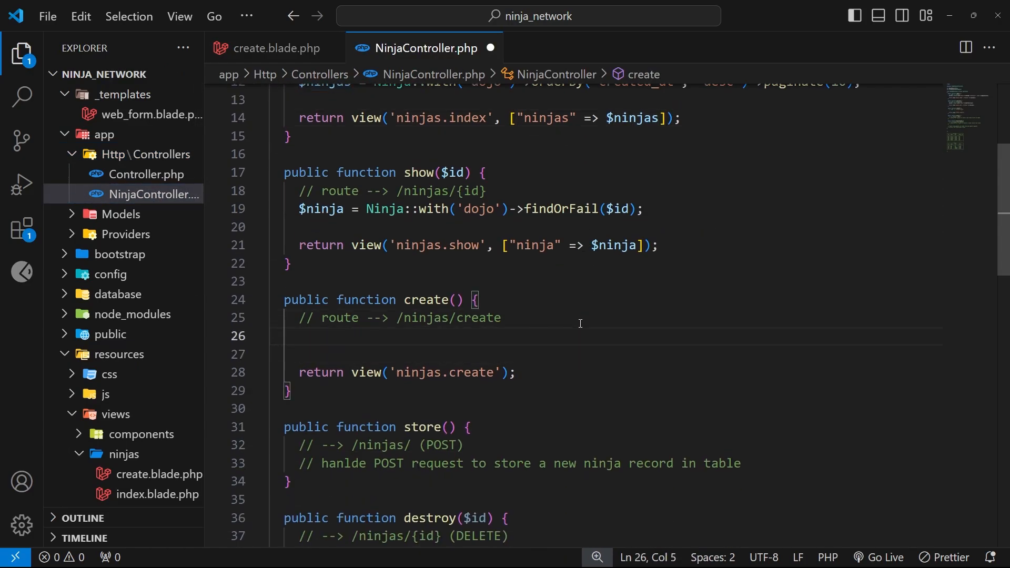
pyautogui.click(275, 49)
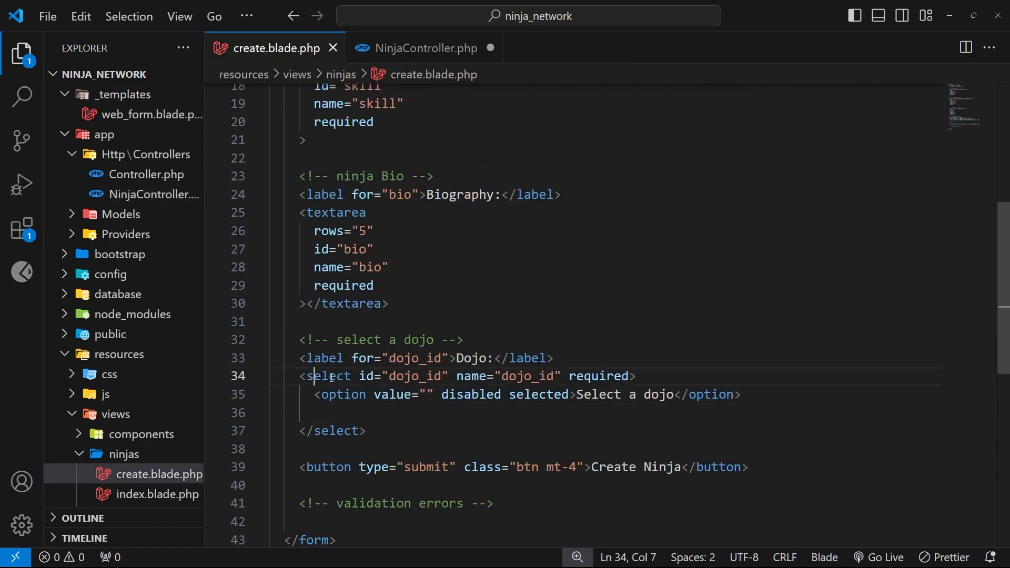
pyautogui.click(446, 412)
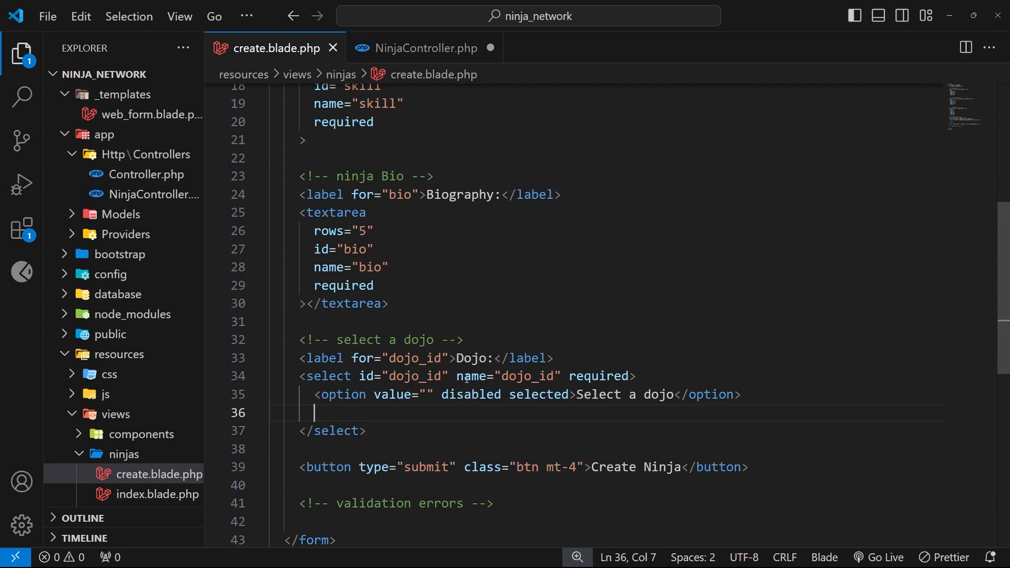
pyautogui.moveTo(434, 52)
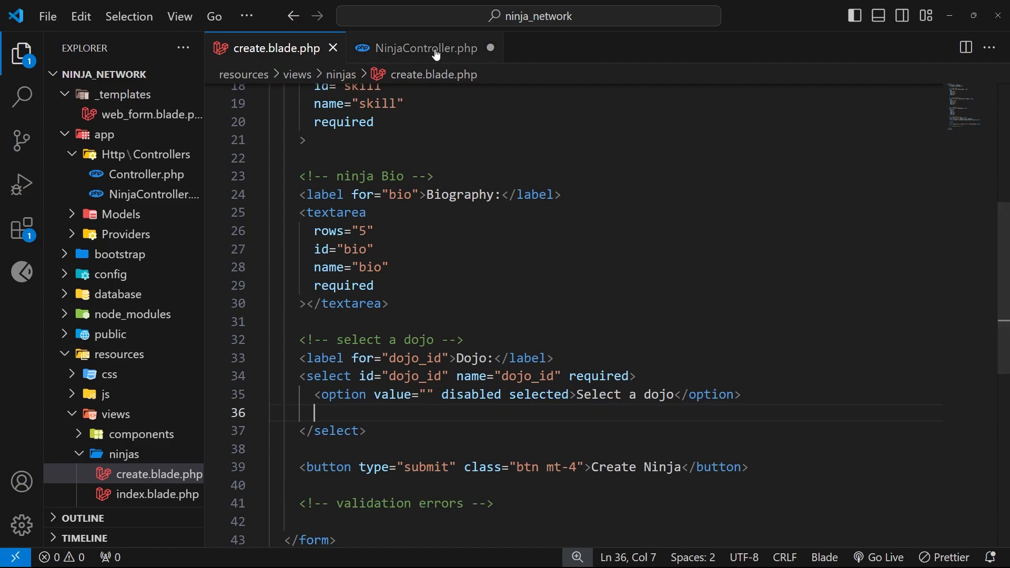
pyautogui.click(426, 48)
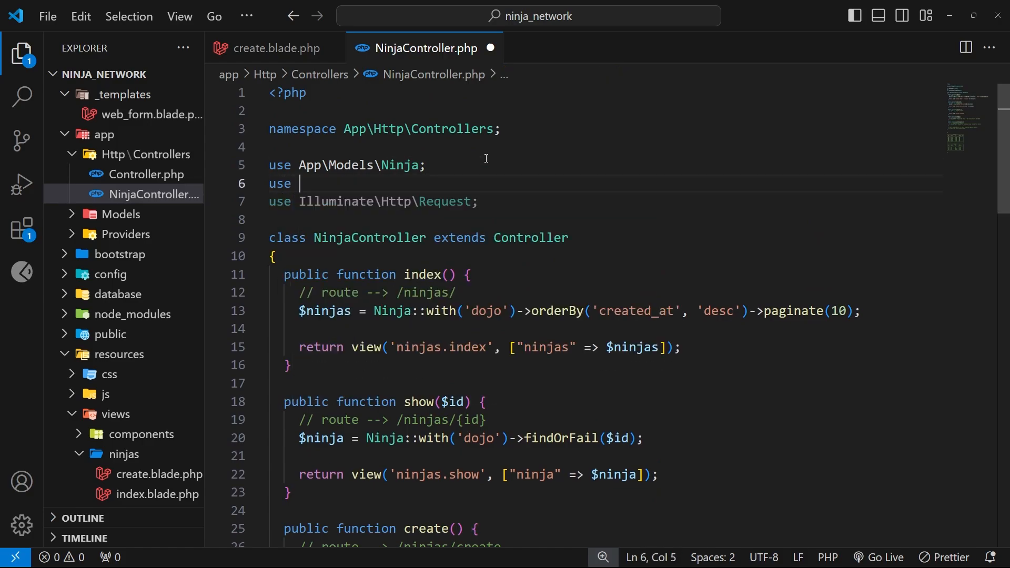
# Complete the use App\Models\Dojo import line via the IntelliSense suggestion.
pyautogui.write('App')
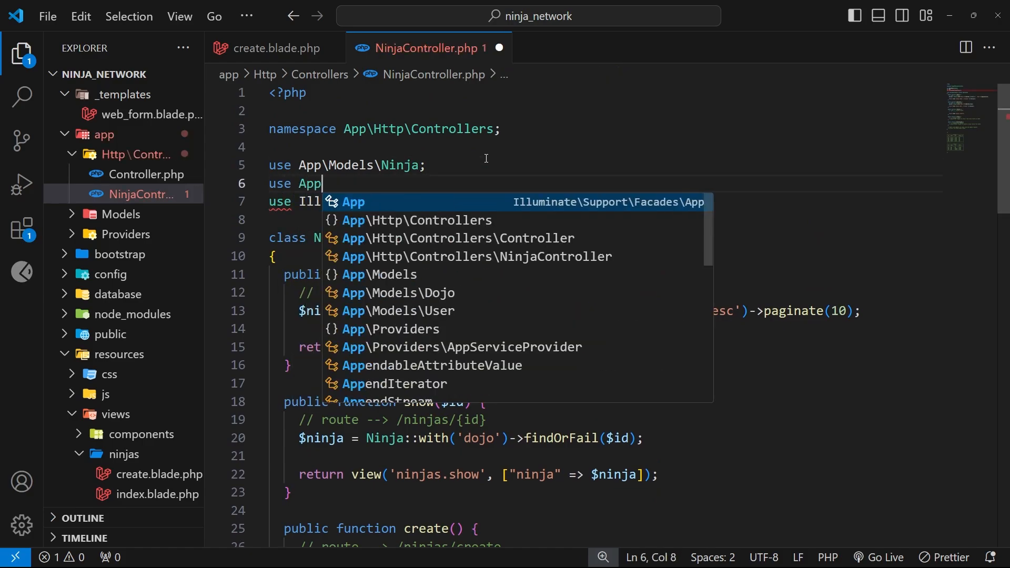
pyautogui.write('\\M')
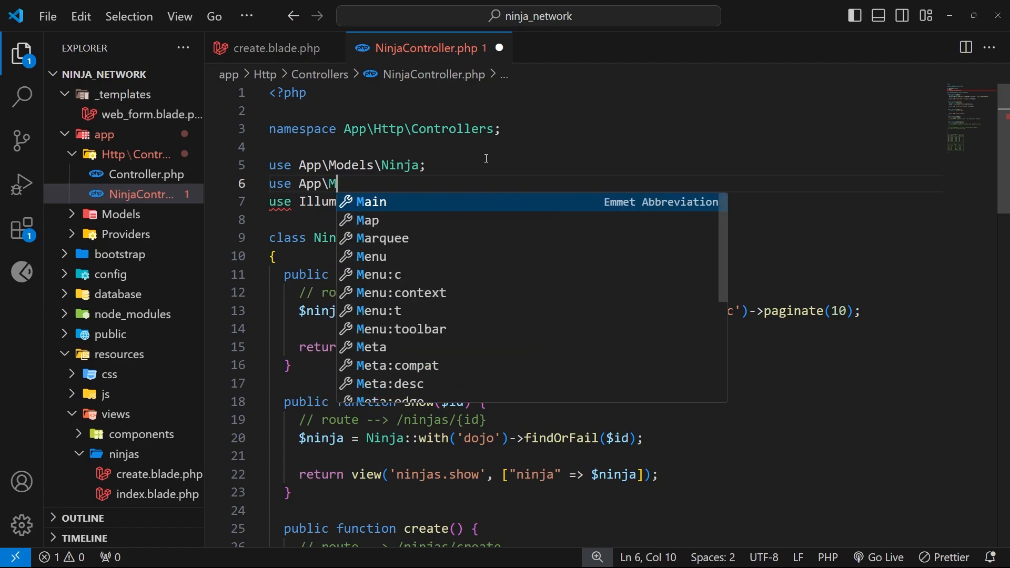
pyautogui.write('odels')
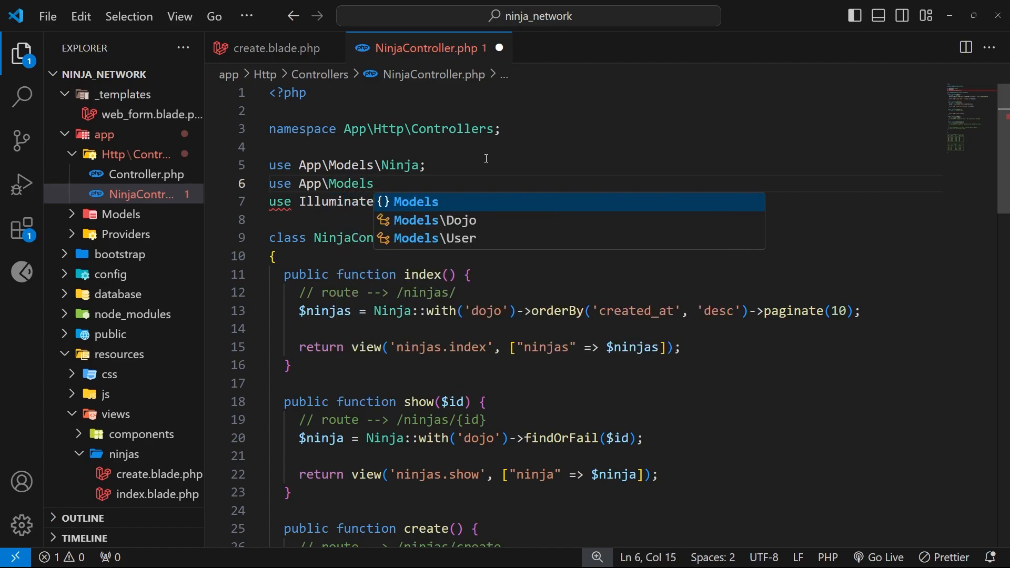
pyautogui.click(436, 220)
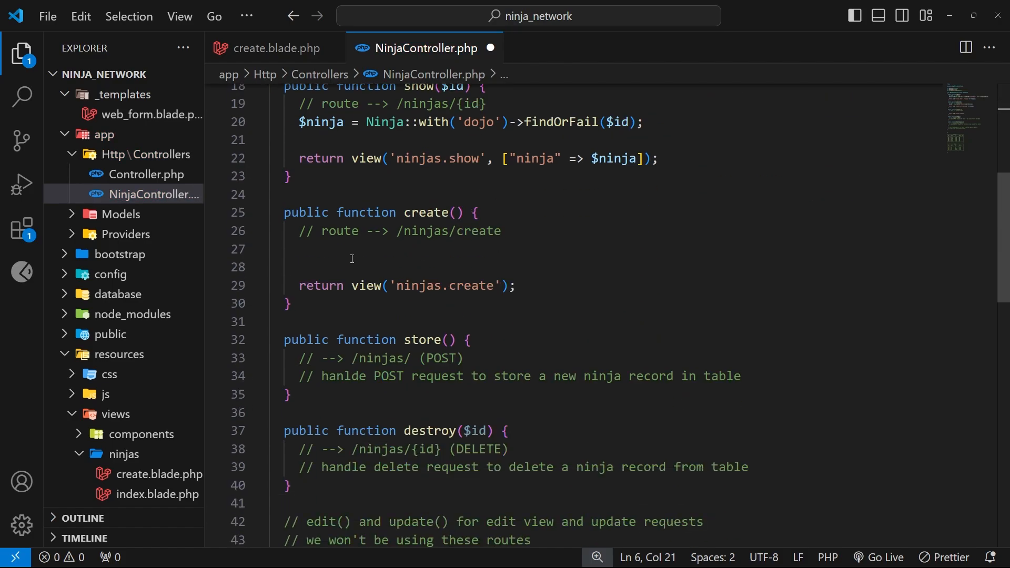
# Add $dojos = Dojo::all(); inside the create method.
pyautogui.click(351, 248)
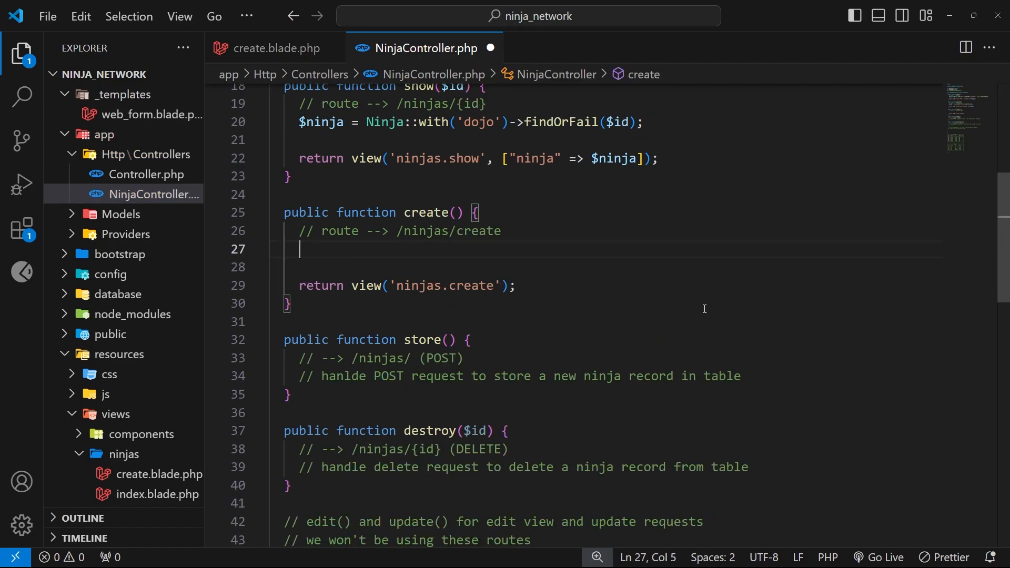
pyautogui.write('$dojos')
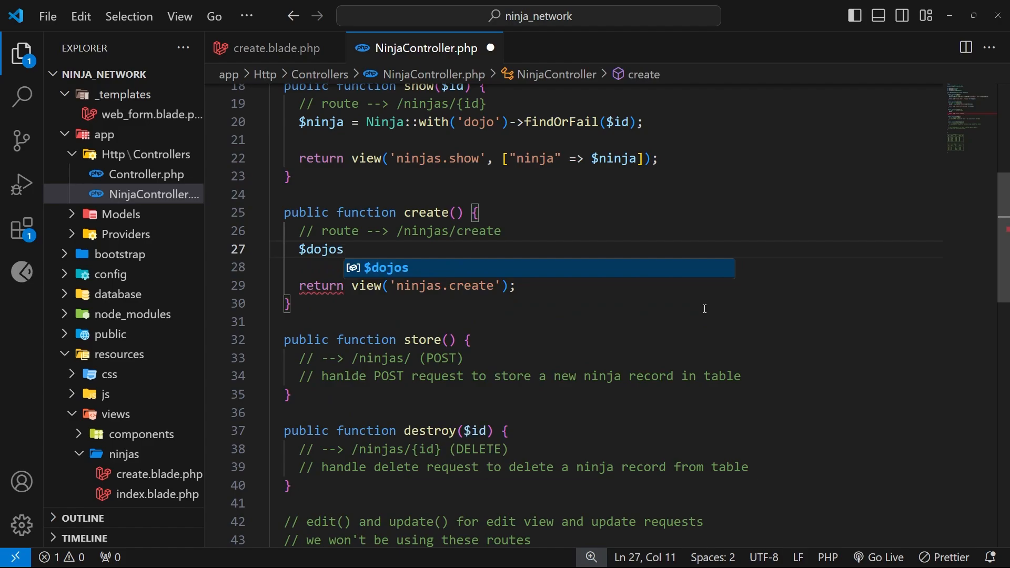
pyautogui.write('= Dojo')
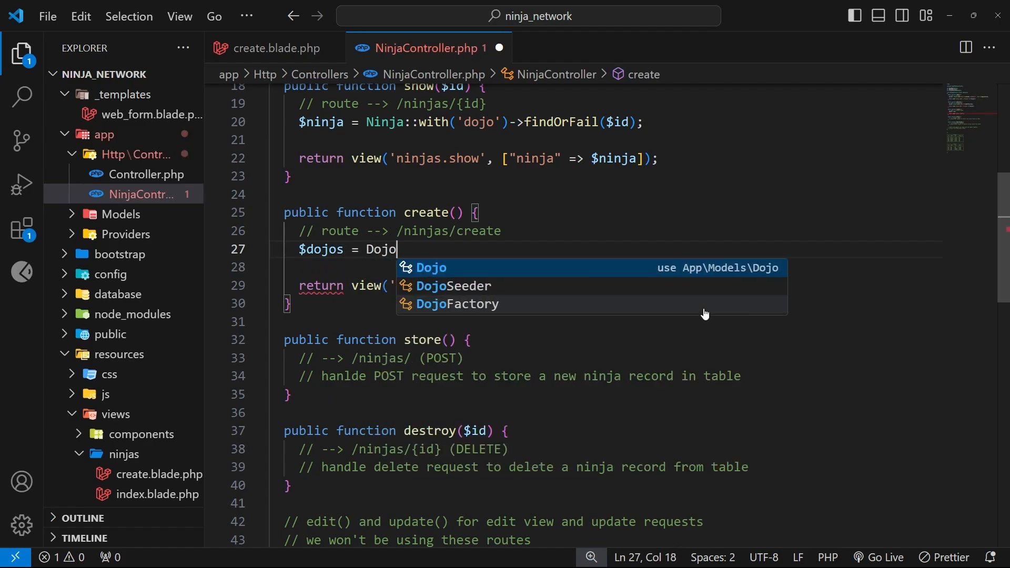
pyautogui.write('::all()')
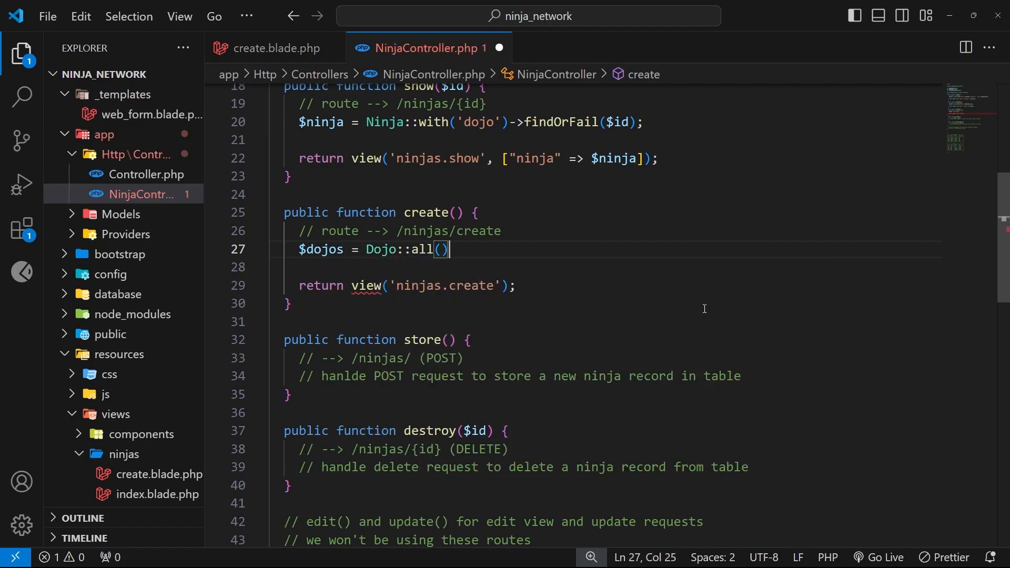
pyautogui.write(';')
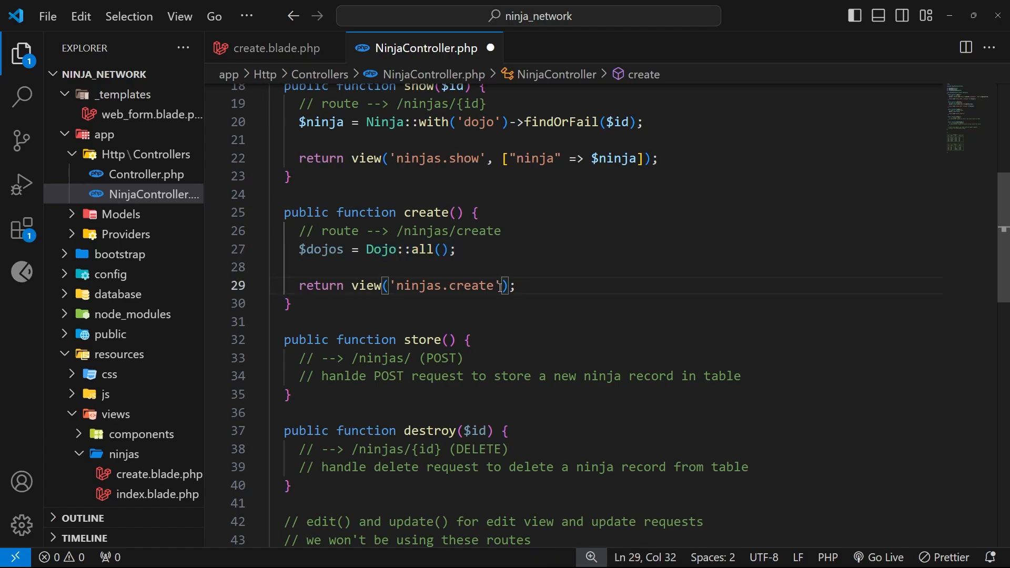
# Pass ["dojos" => $dojos] to the ninjas.create view and return to create.blade.php.
pyautogui.write(', []')
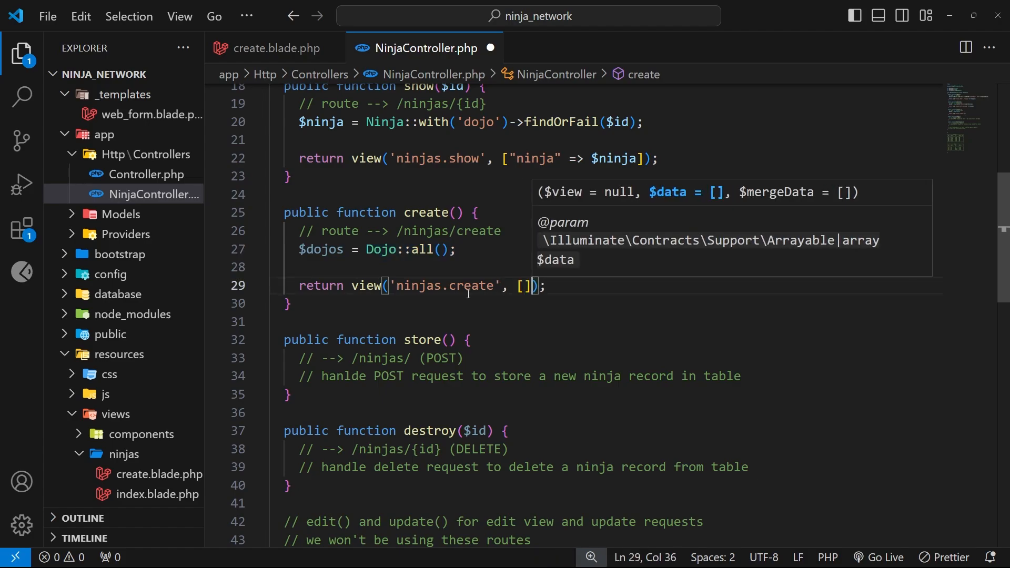
pyautogui.write('""')
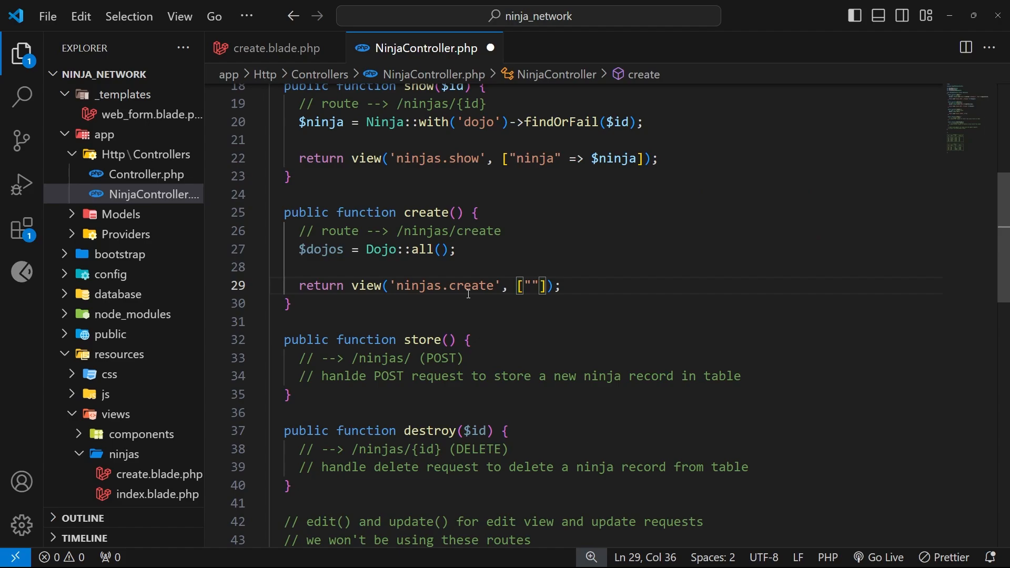
pyautogui.write('dojos')
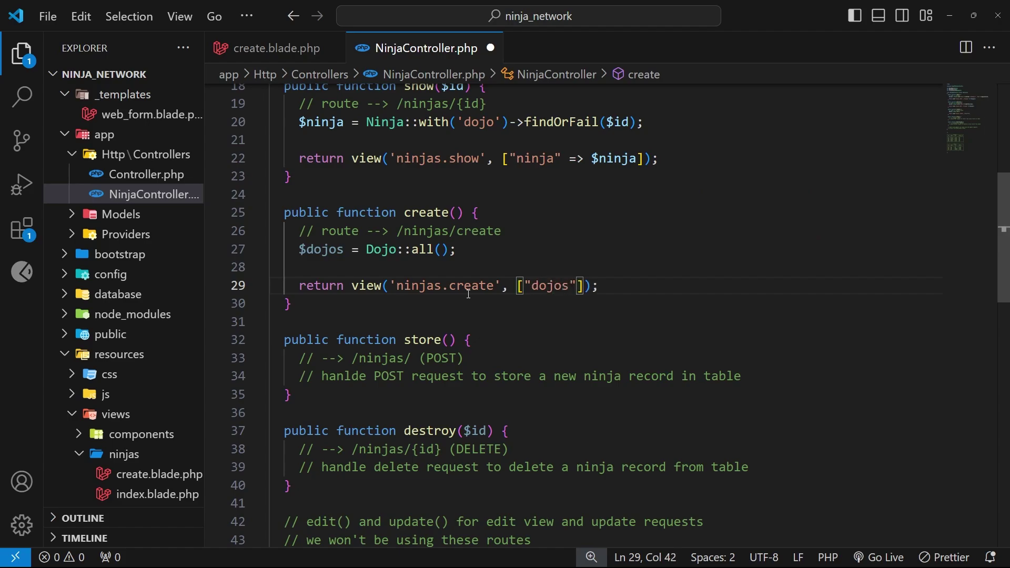
pyautogui.write('=>')
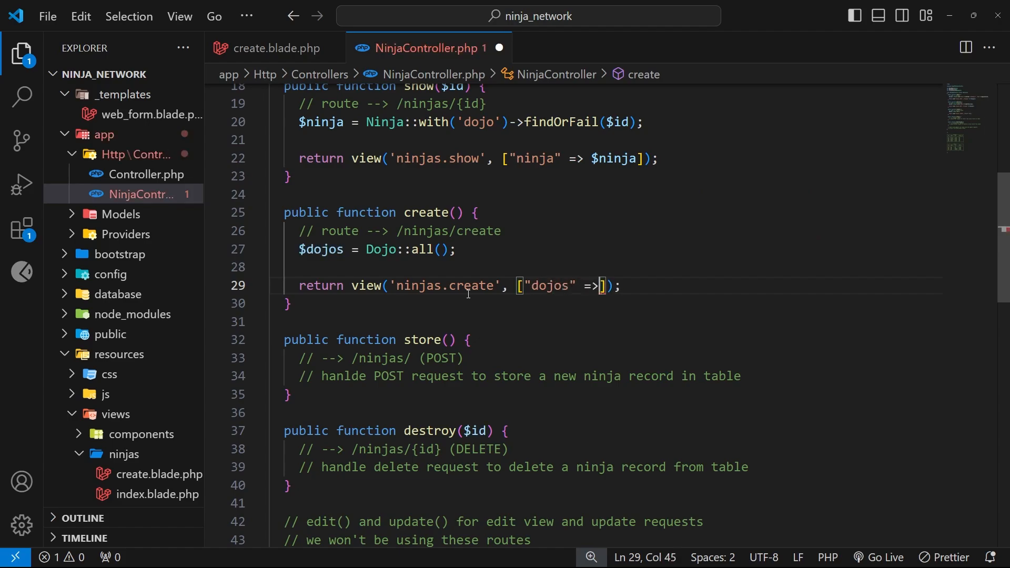
pyautogui.write('$dojos')
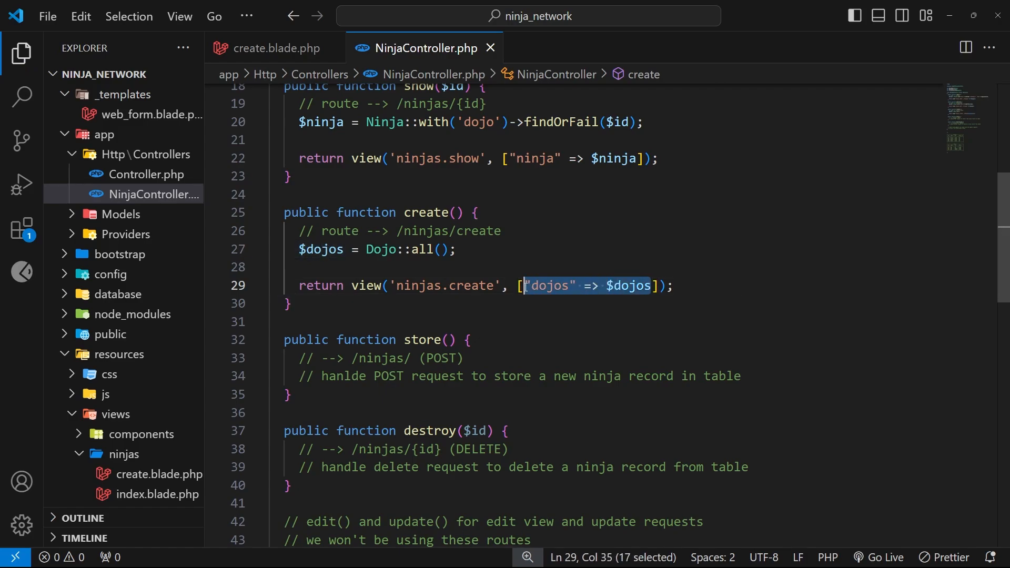
pyautogui.click(270, 49)
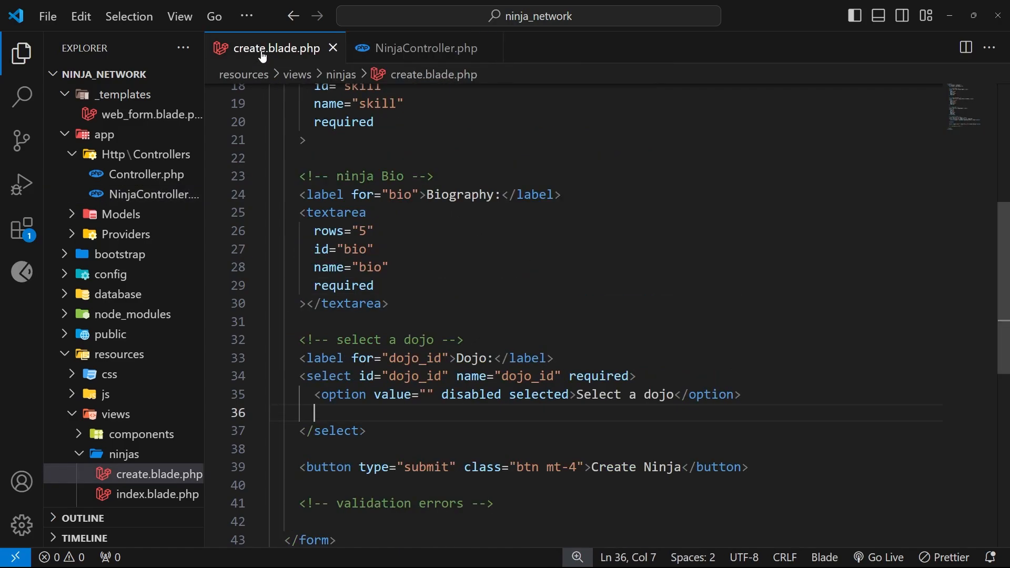
pyautogui.moveTo(378, 356)
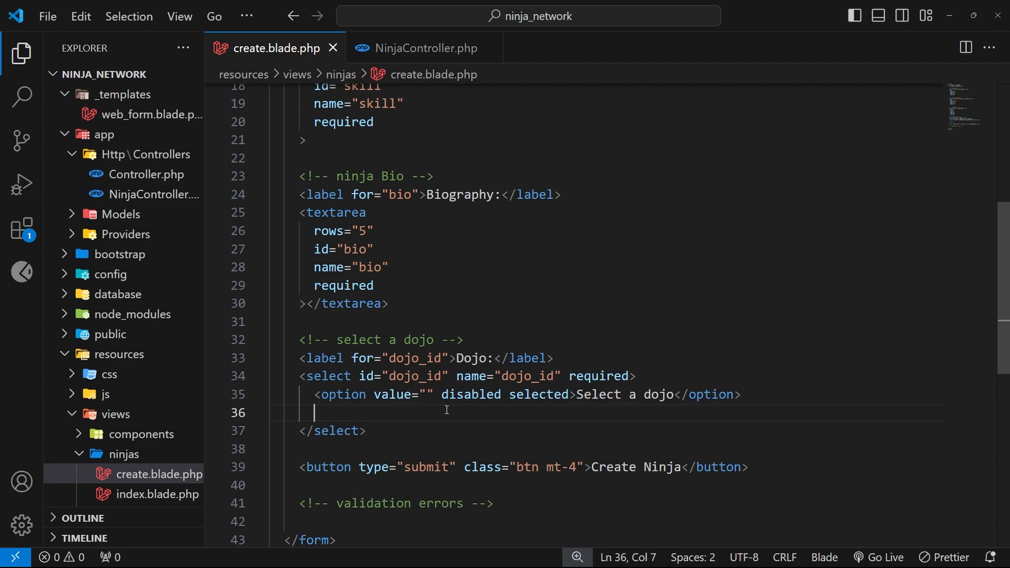
pyautogui.write('@')
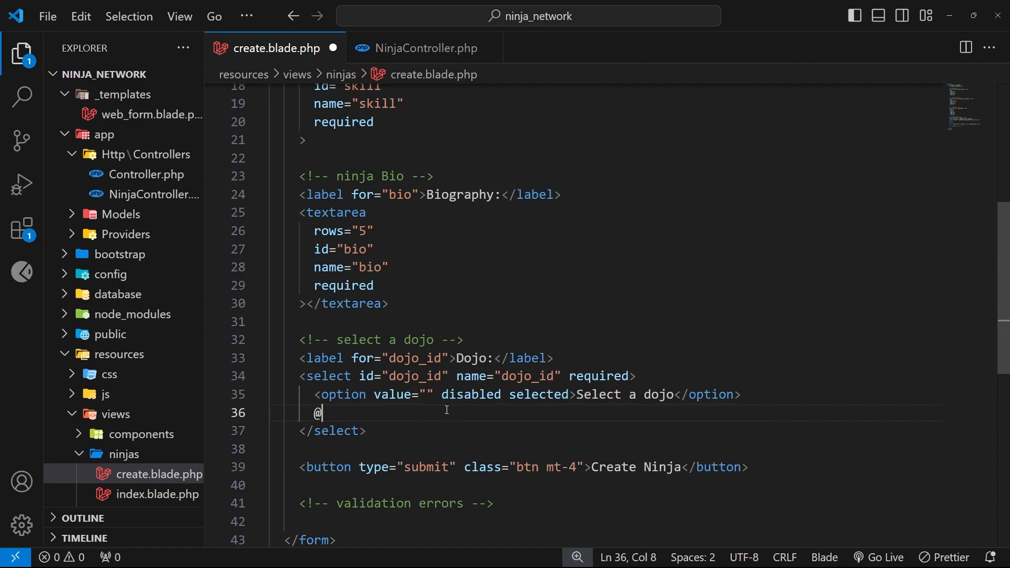
pyautogui.write('foreach(')
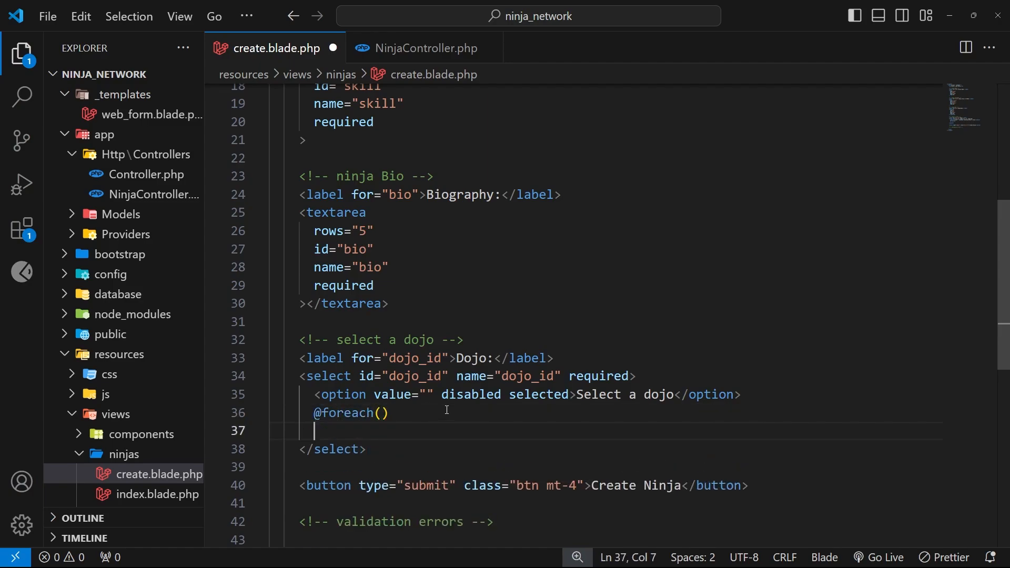
pyautogui.write('@endforeach')
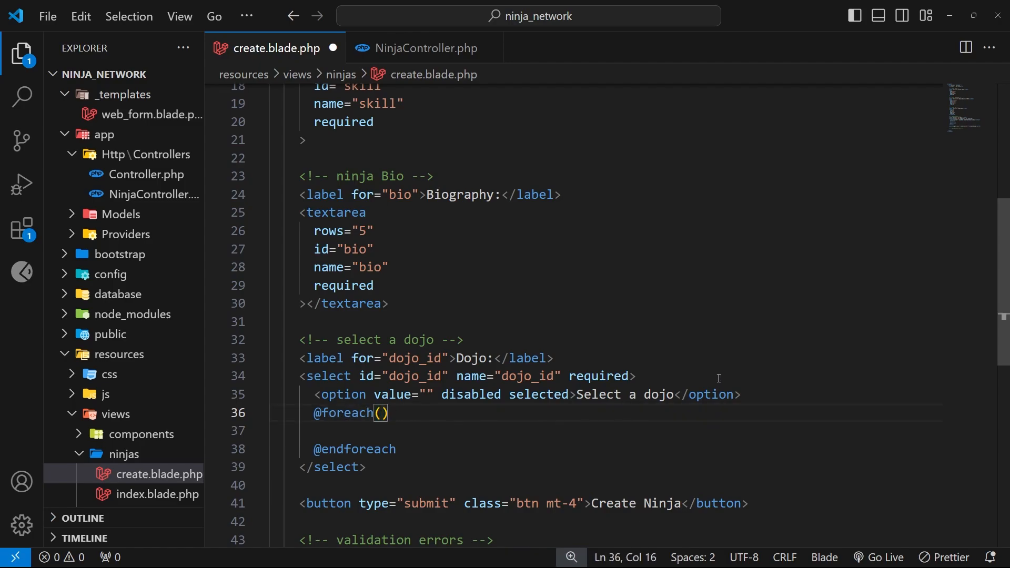
pyautogui.write('$dojos as')
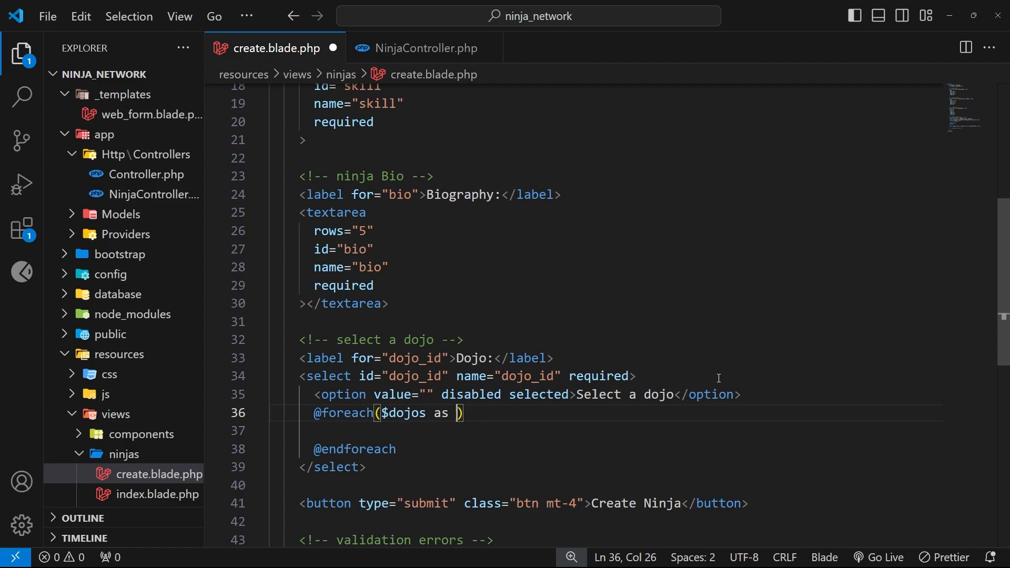
pyautogui.write('$dojo')
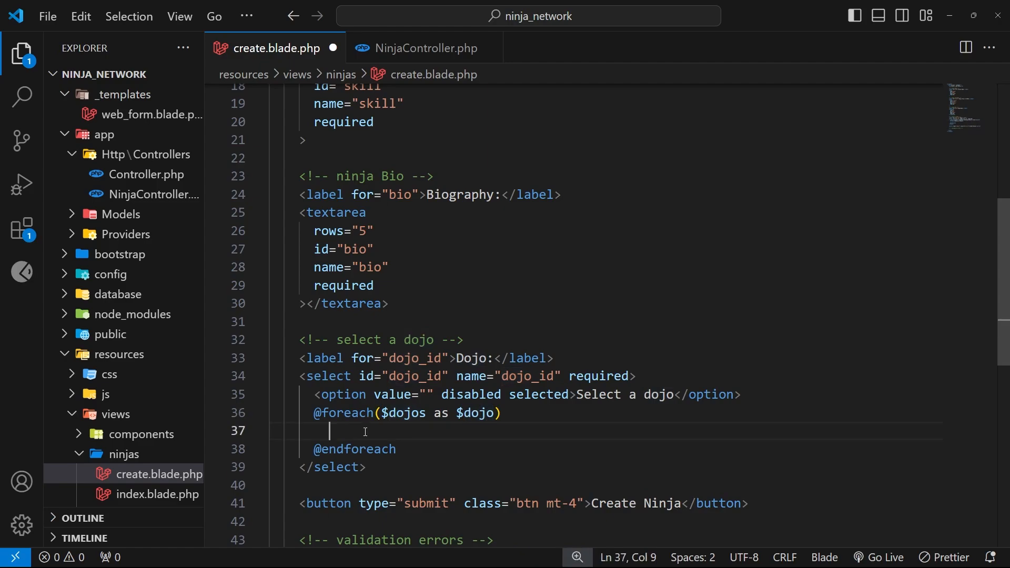
pyautogui.moveTo(356, 438)
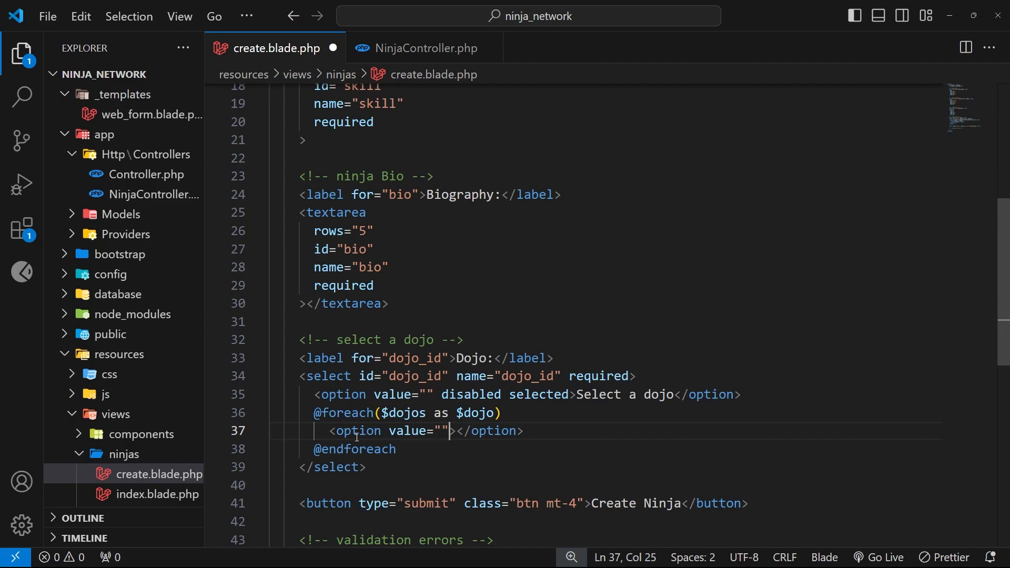
# Show {{ $dojo->name }} as each option's label.
pyautogui.press('Enter')
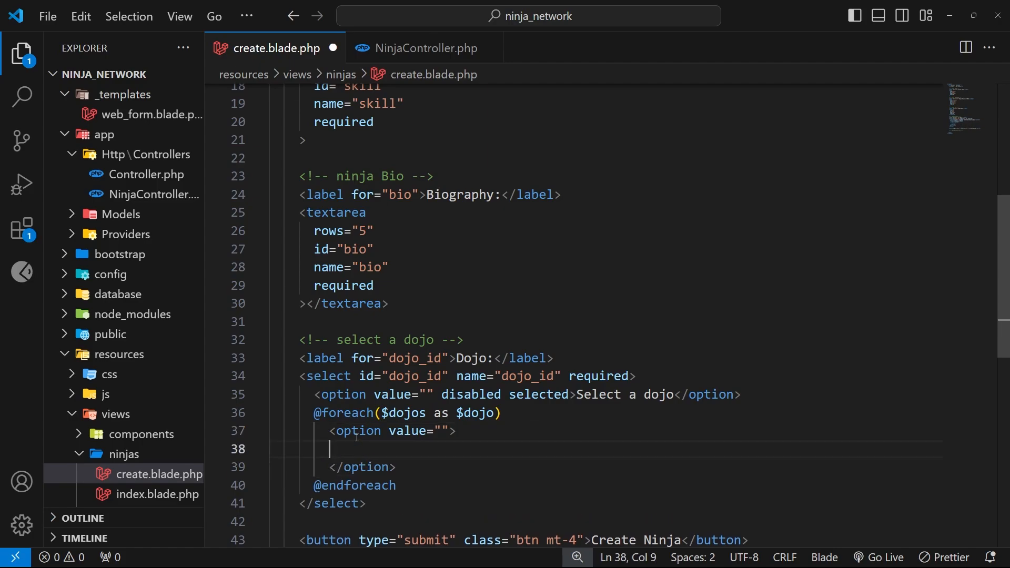
pyautogui.write('{{  }}')
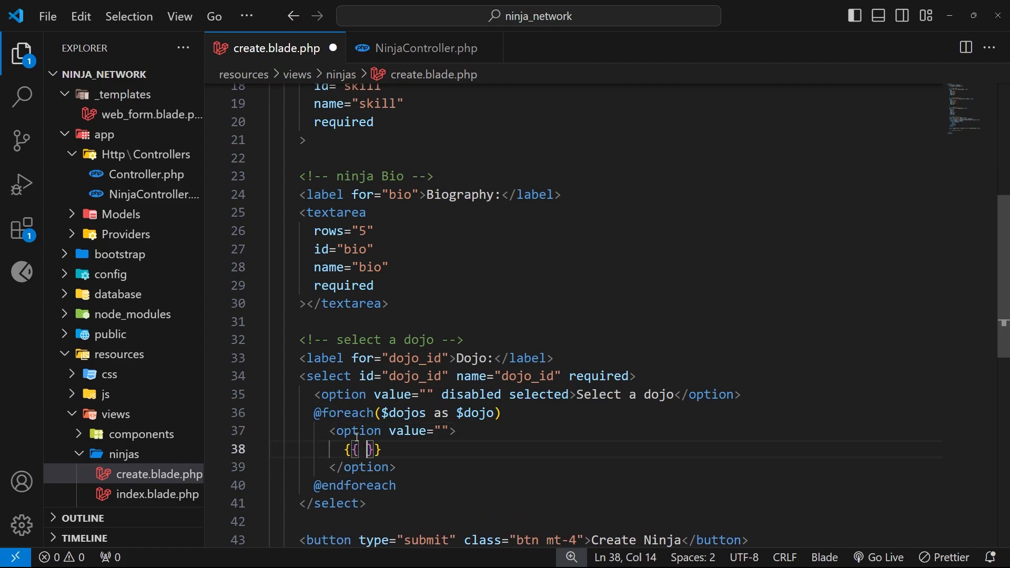
pyautogui.write('$dojo')
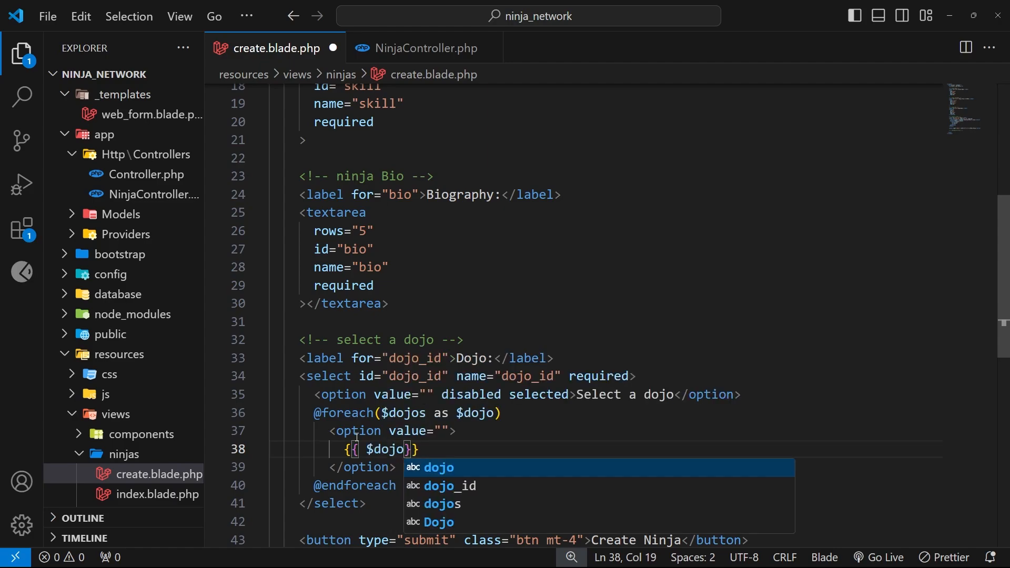
pyautogui.write('->name')
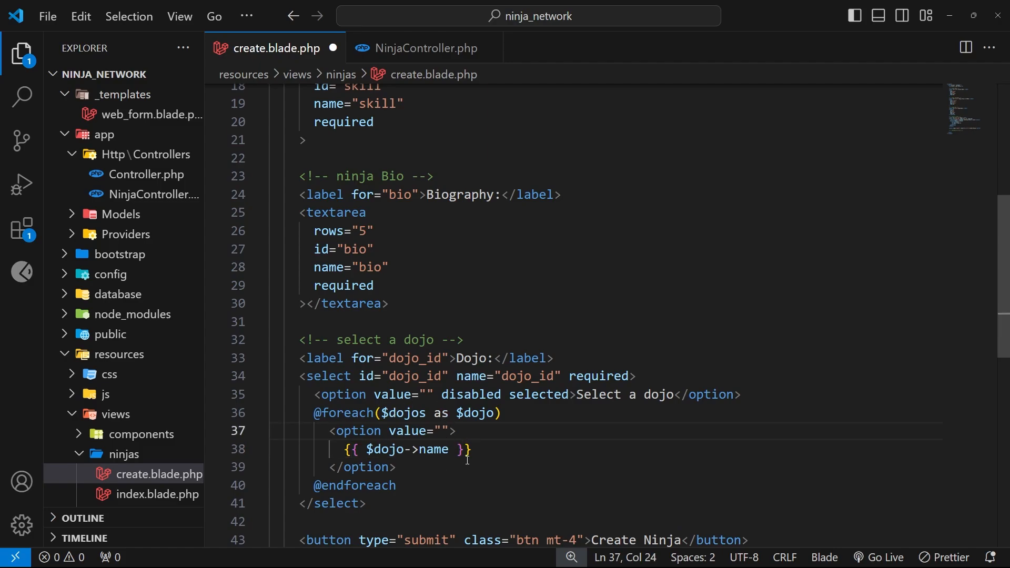
# Set each option's value to {{ $dojo->id }} and save the file.
pyautogui.doubleClick(410, 431)
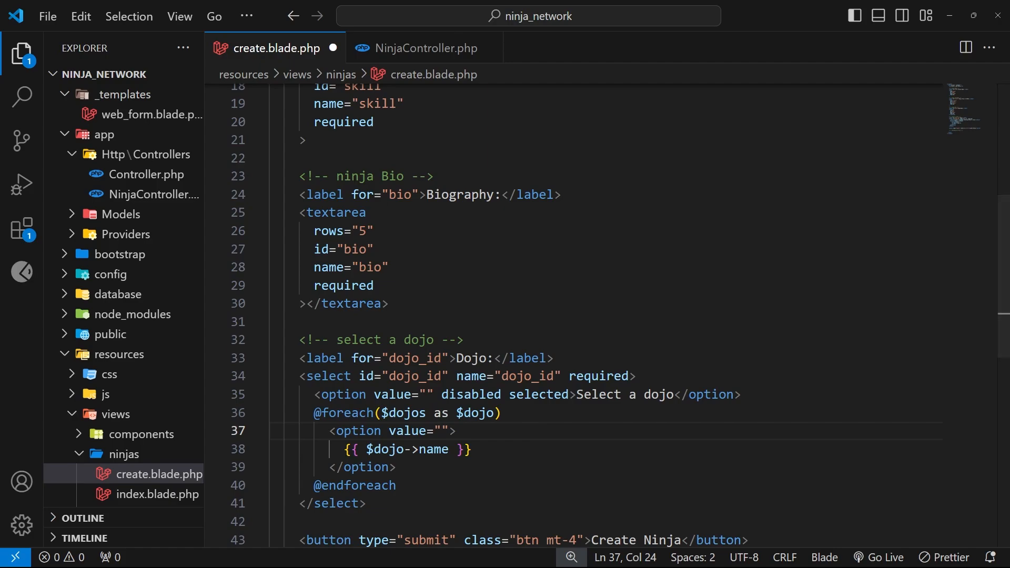
pyautogui.write('{{}}')
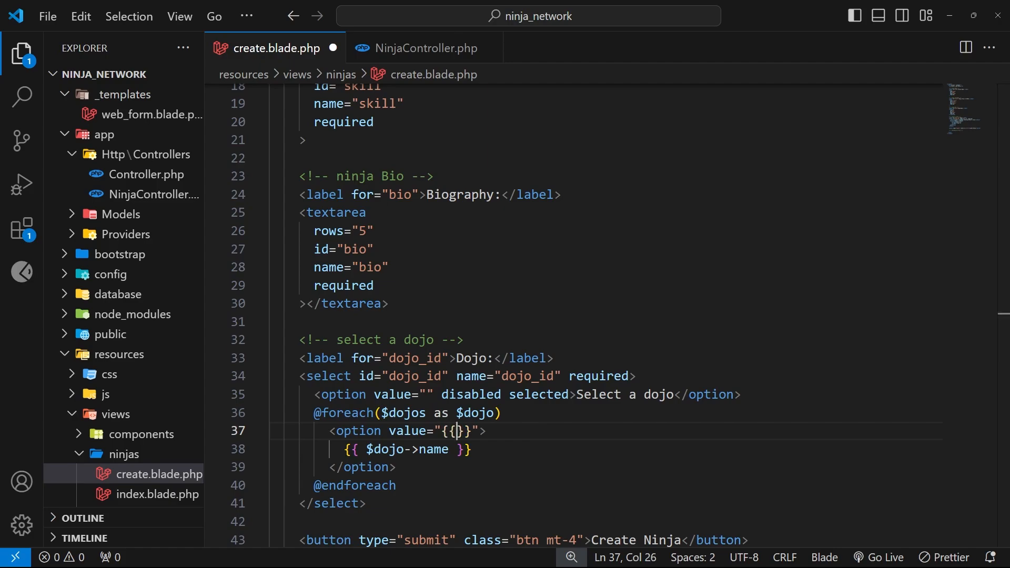
pyautogui.write('$')
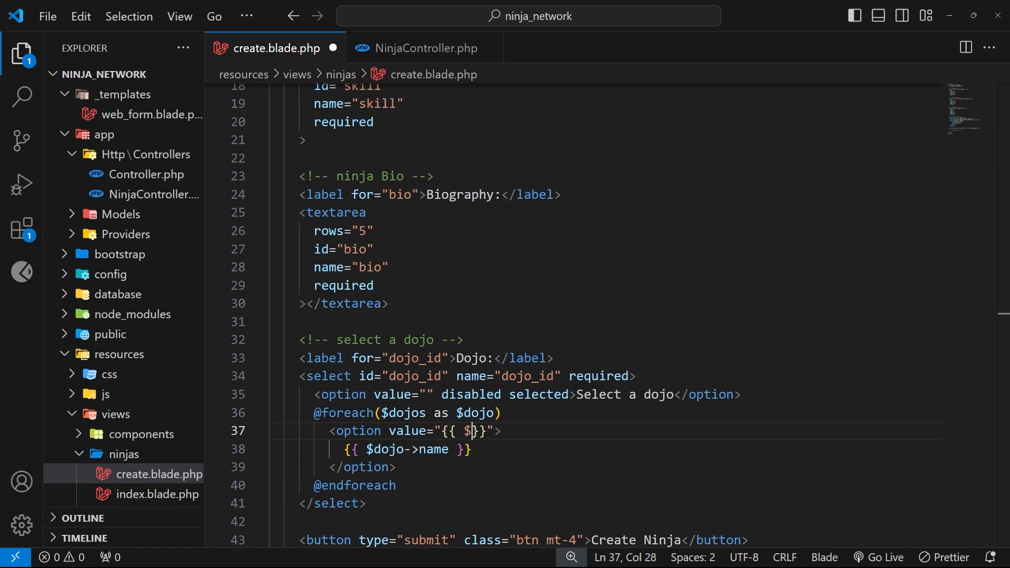
pyautogui.write('dojo')
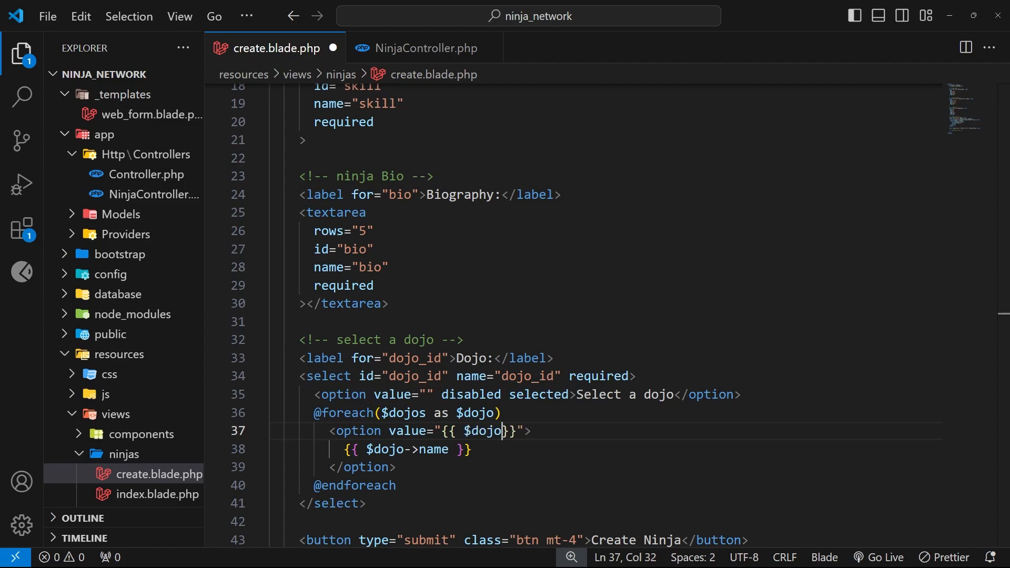
pyautogui.write('->')
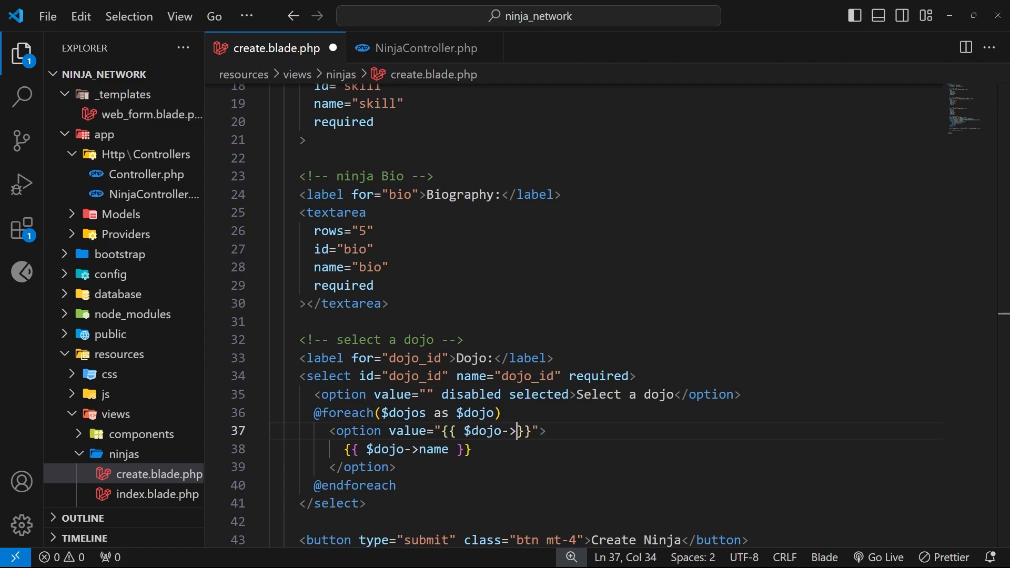
pyautogui.write('id')
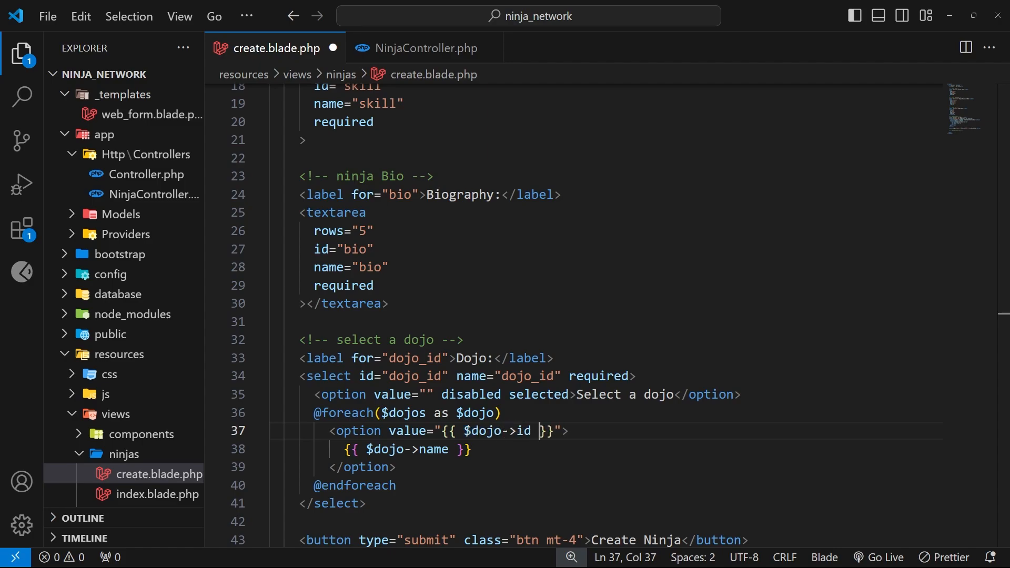
pyautogui.press('Ctrl+s')
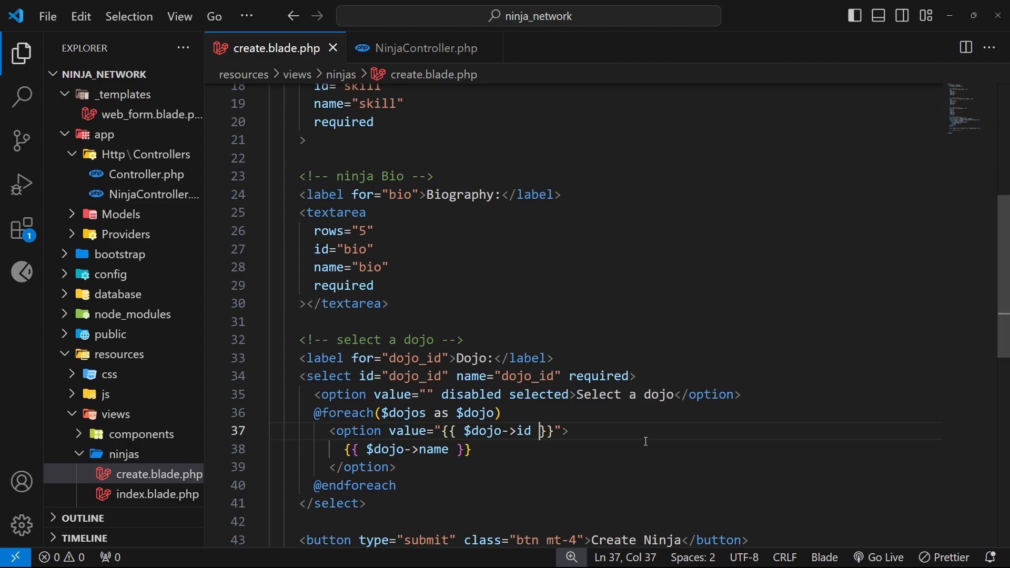
pyautogui.moveTo(329, 432); pyautogui.dragTo(398, 467)
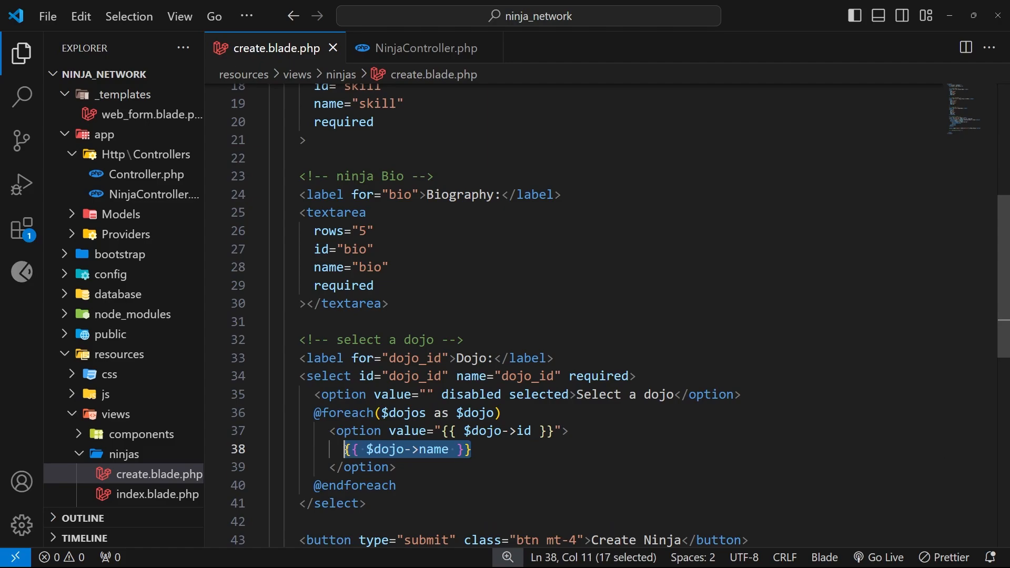
pyautogui.click(582, 456)
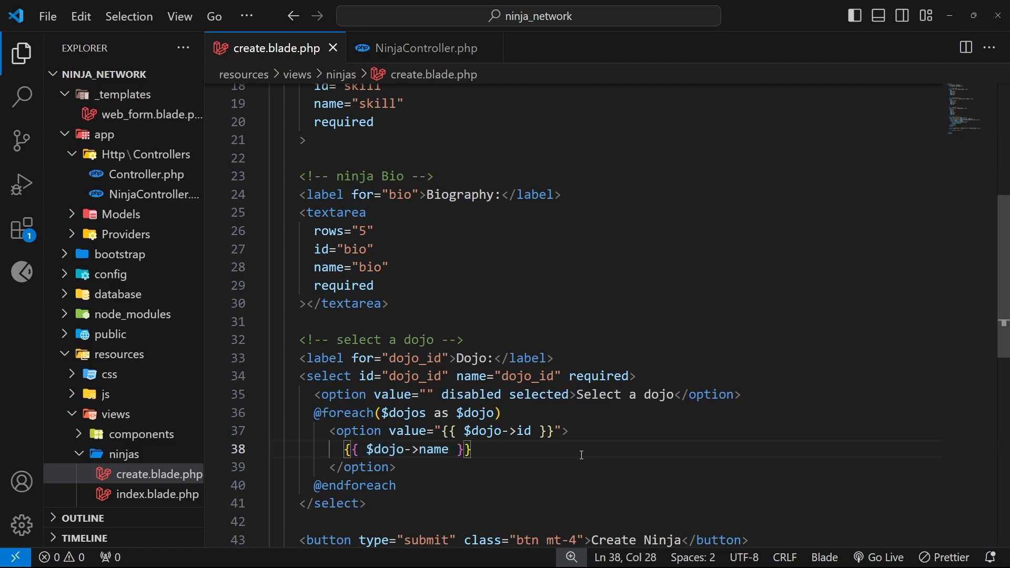
pyautogui.click(393, 432)
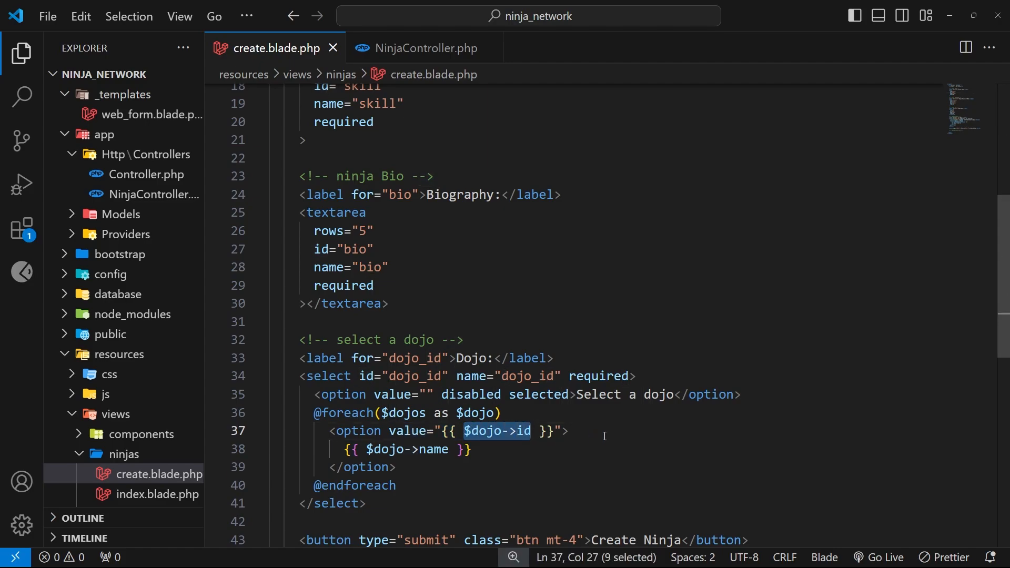
pyautogui.click(605, 433)
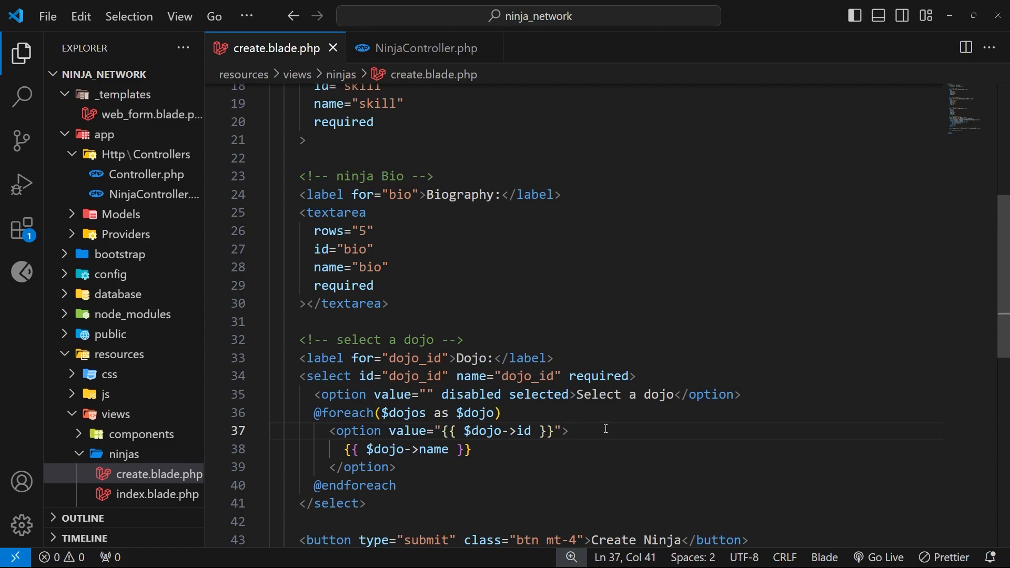
pyautogui.moveTo(556, 395)
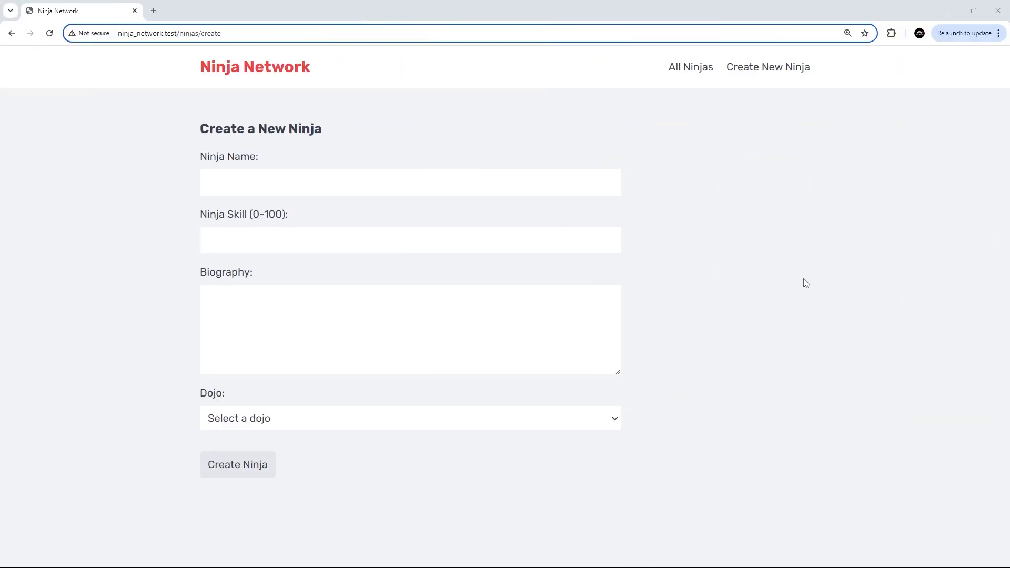
pyautogui.moveTo(327, 428)
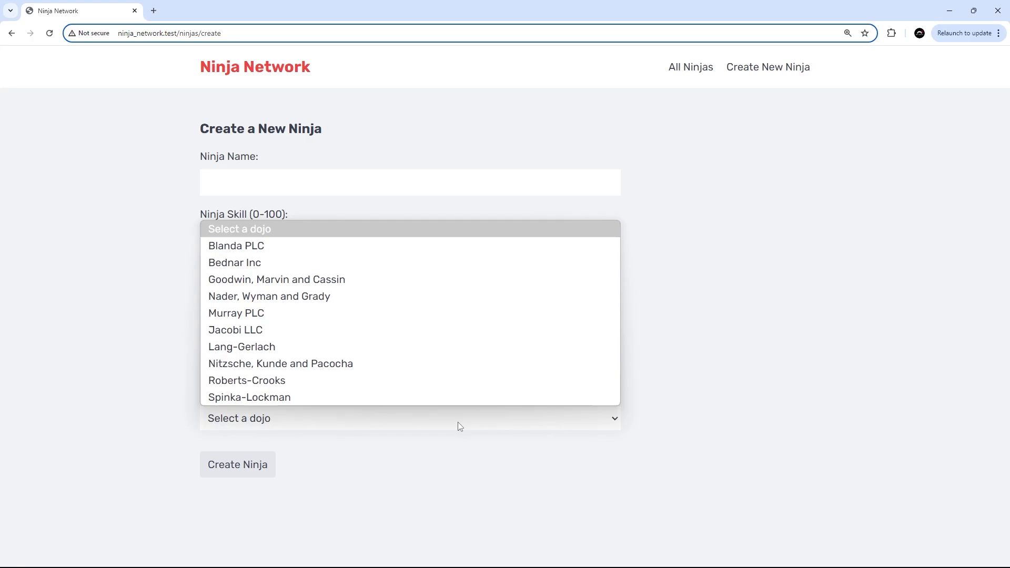
pyautogui.moveTo(276, 381)
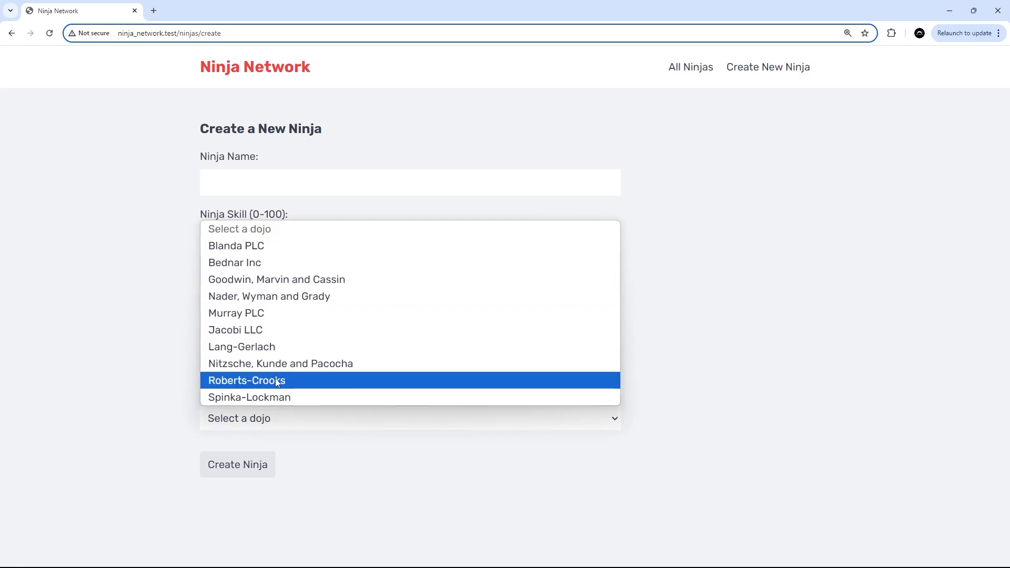
# Choose Roberts-Crooks from the Dojo dropdown on the create page.
pyautogui.click(269, 297)
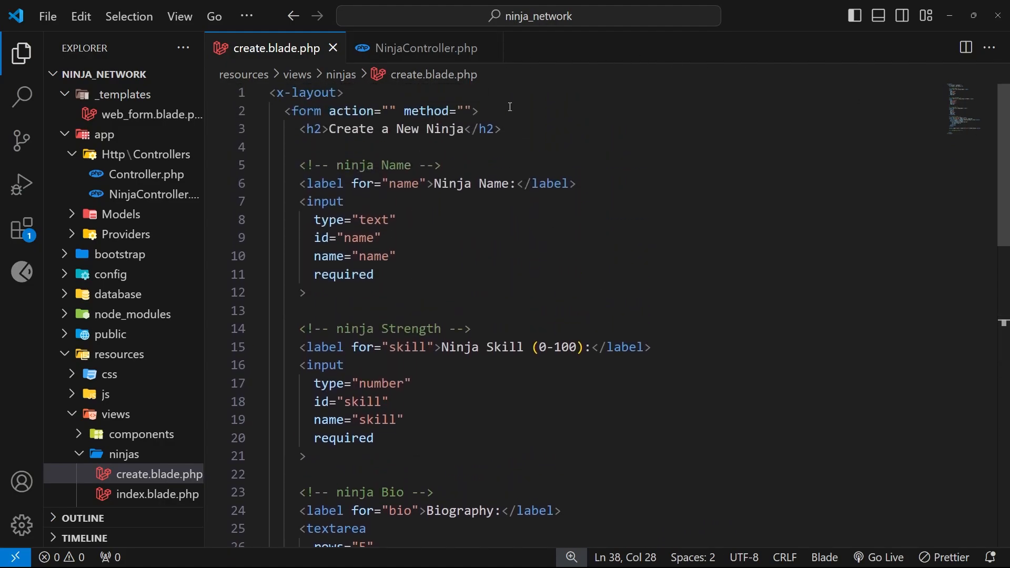
pyautogui.press('Enter')
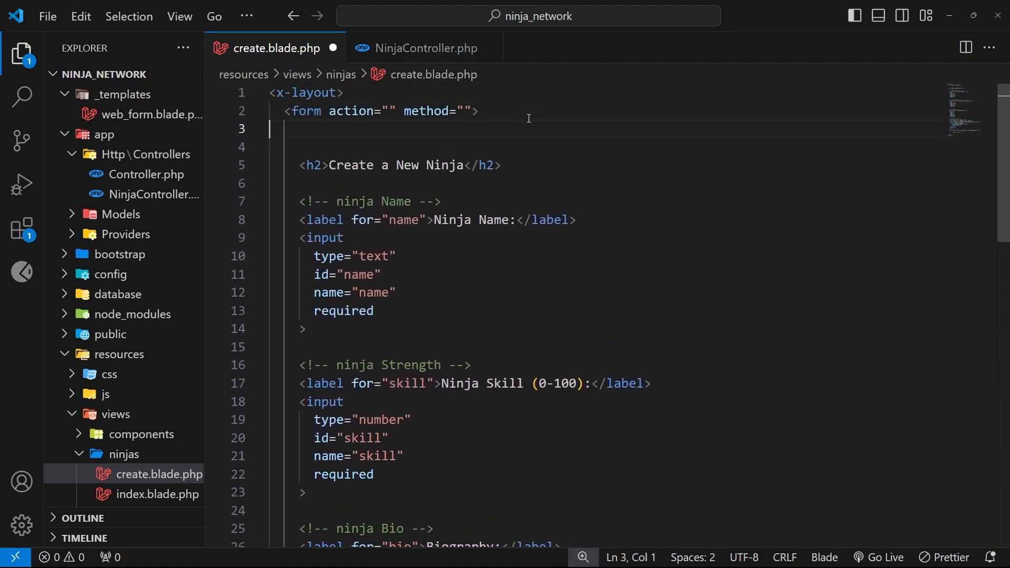
pyautogui.write('@cs')
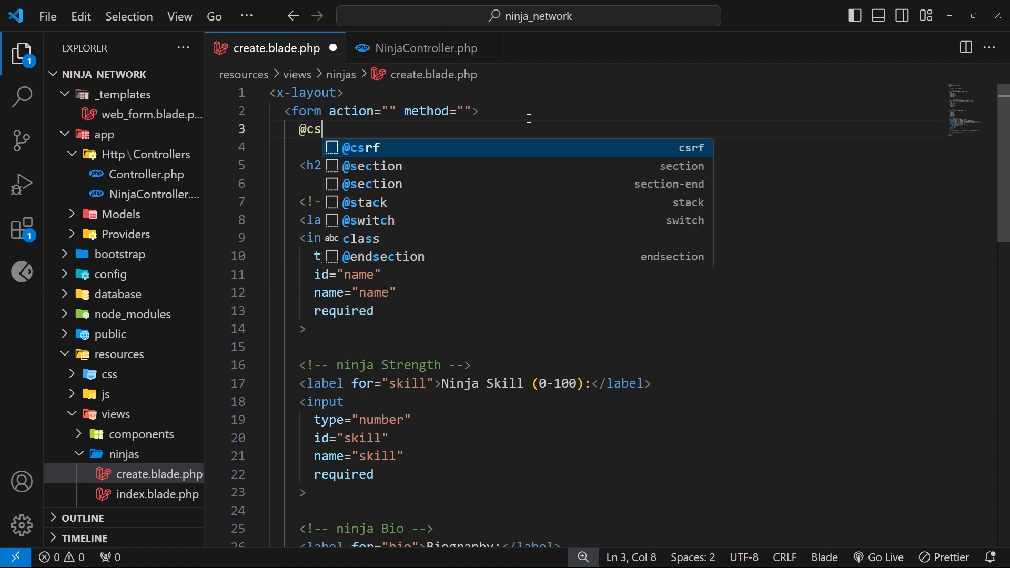
pyautogui.press('Tab')
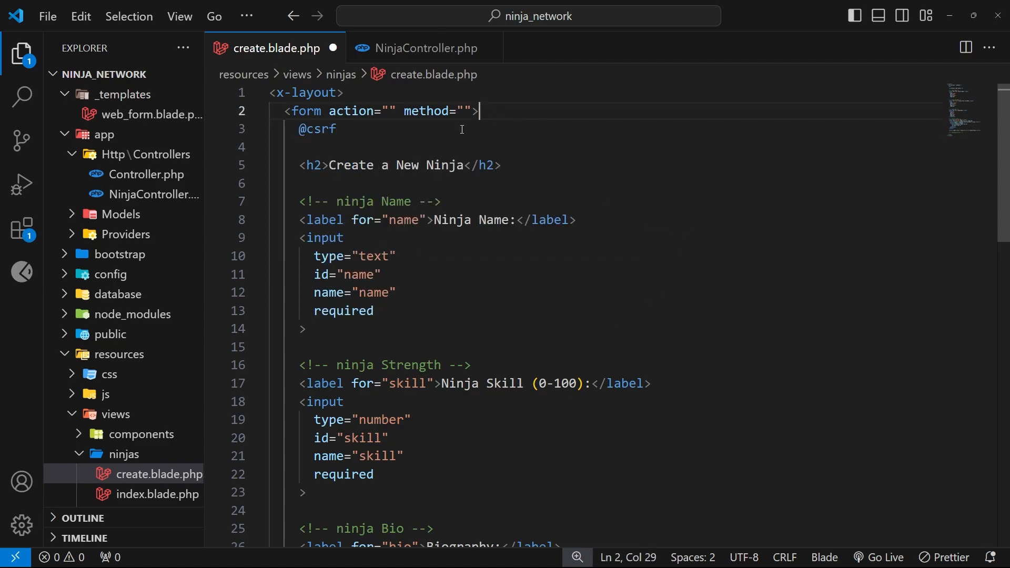
pyautogui.doubleClick(318, 129)
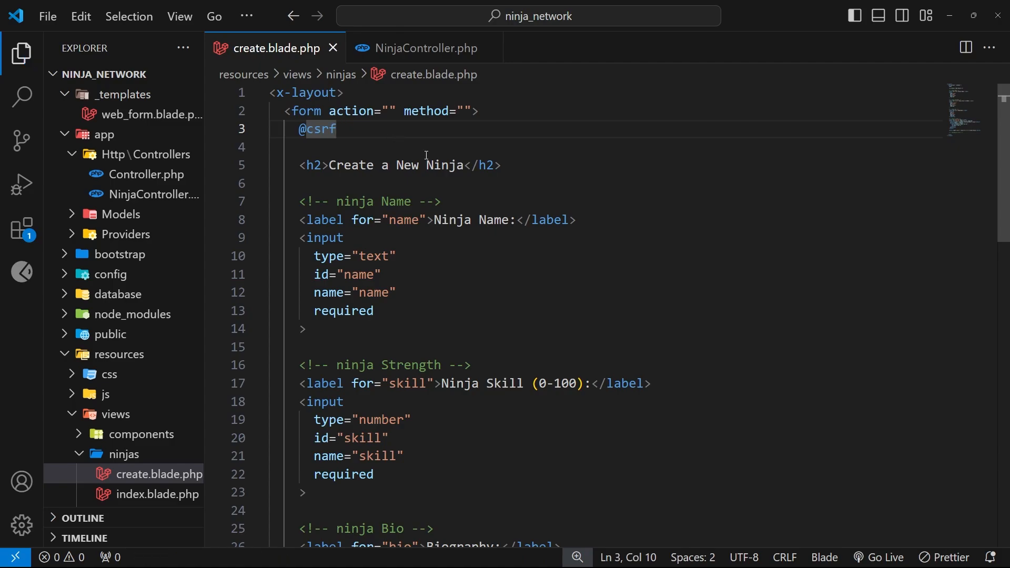
pyautogui.moveTo(495, 126)
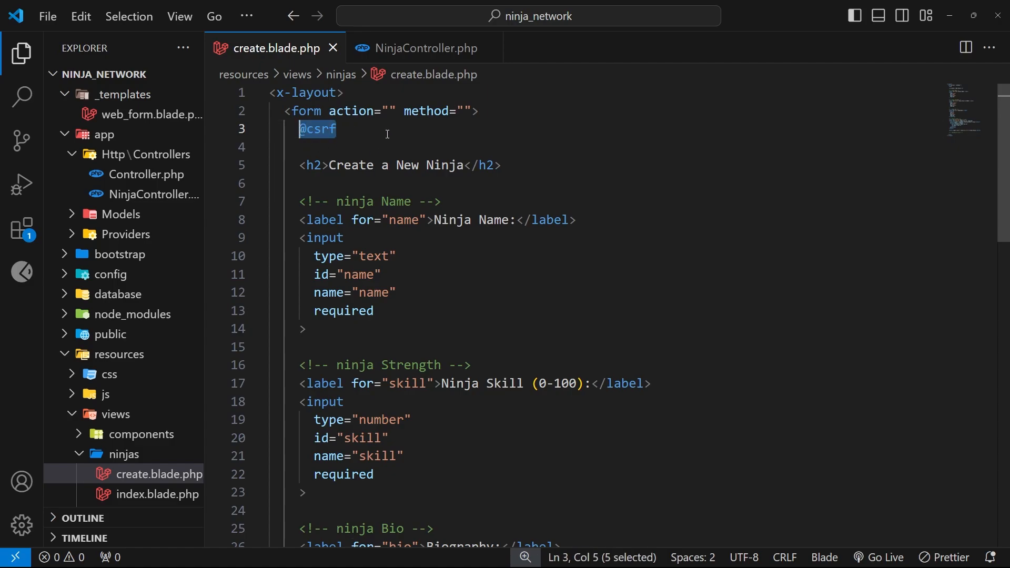
pyautogui.click(387, 131)
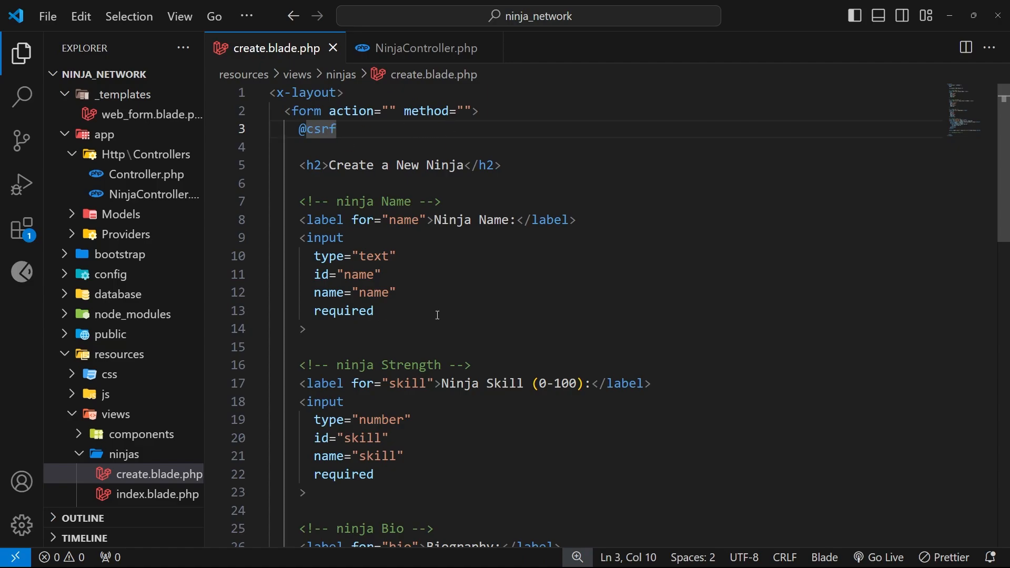
pyautogui.moveTo(425, 180)
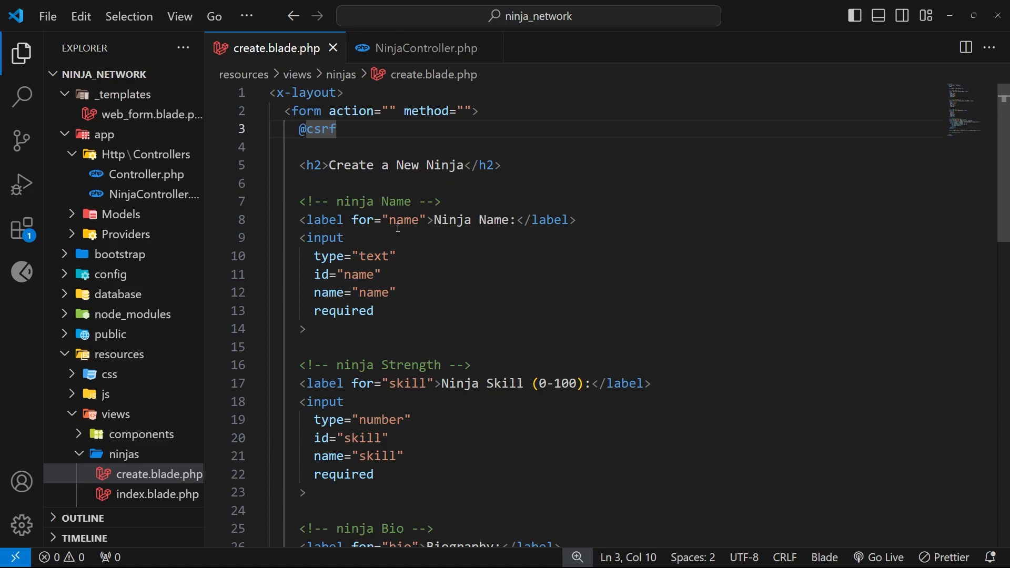
pyautogui.moveTo(444, 221)
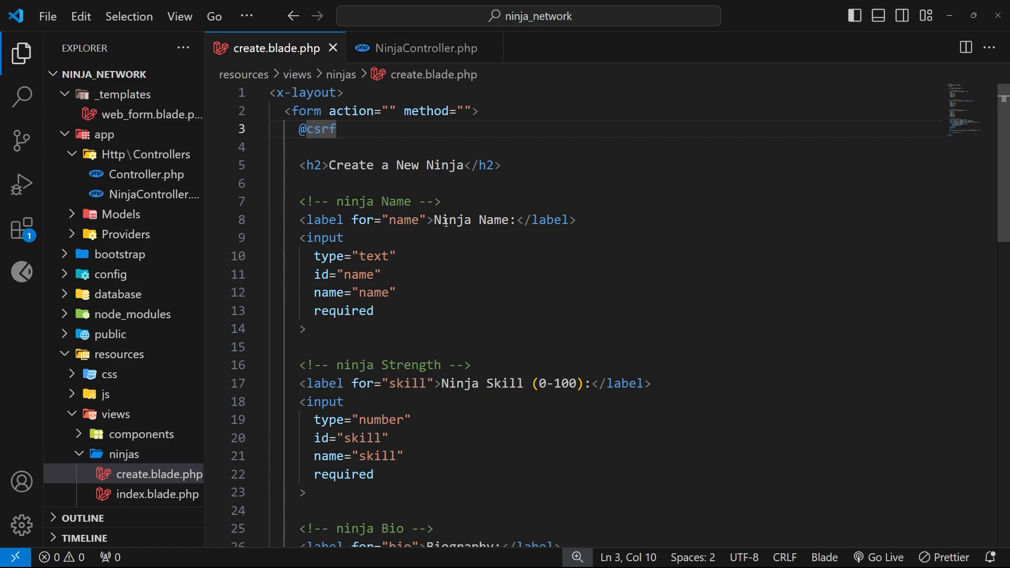
pyautogui.moveTo(459, 204)
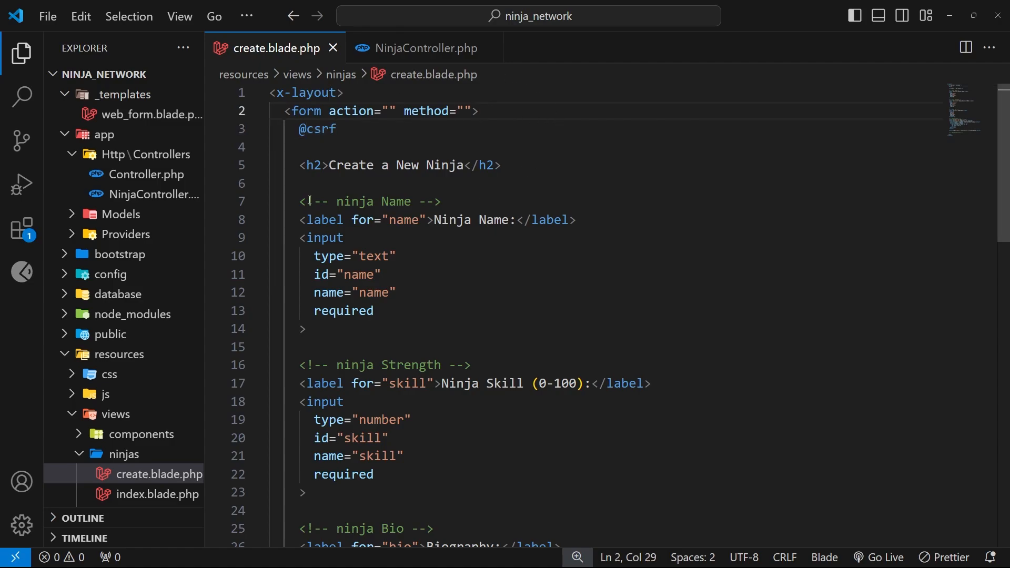
pyautogui.scroll(-3)
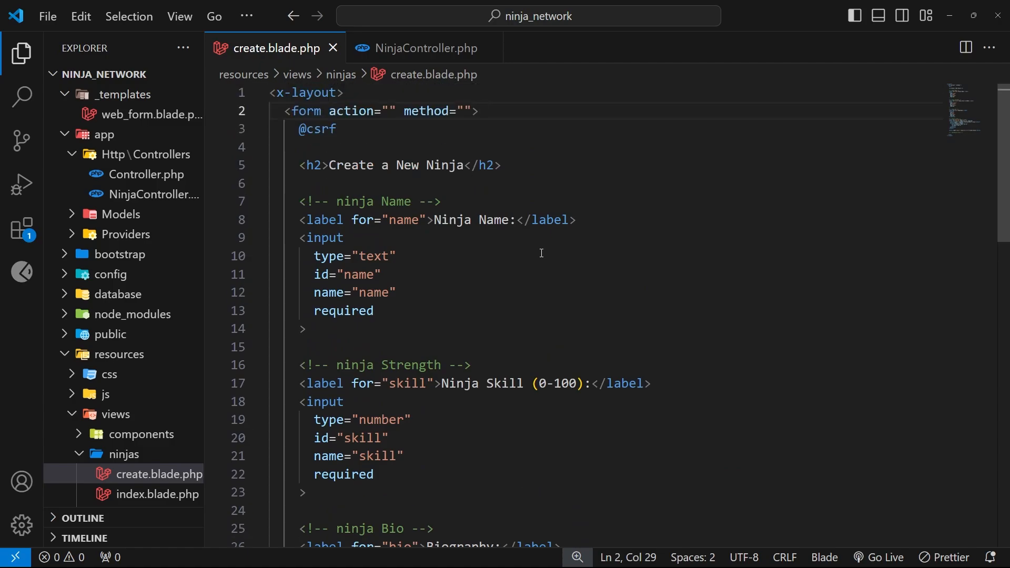
pyautogui.moveTo(434, 53)
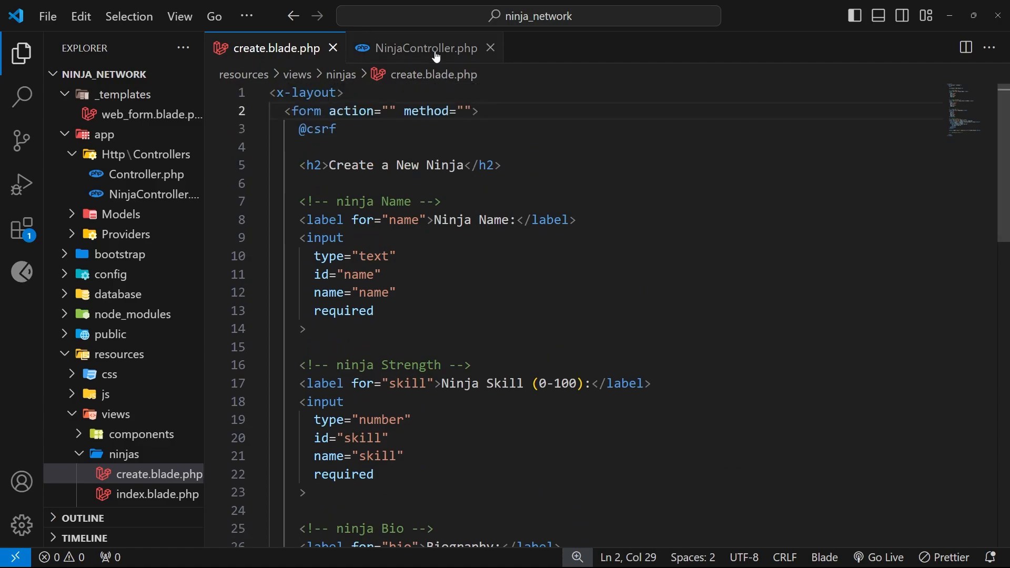